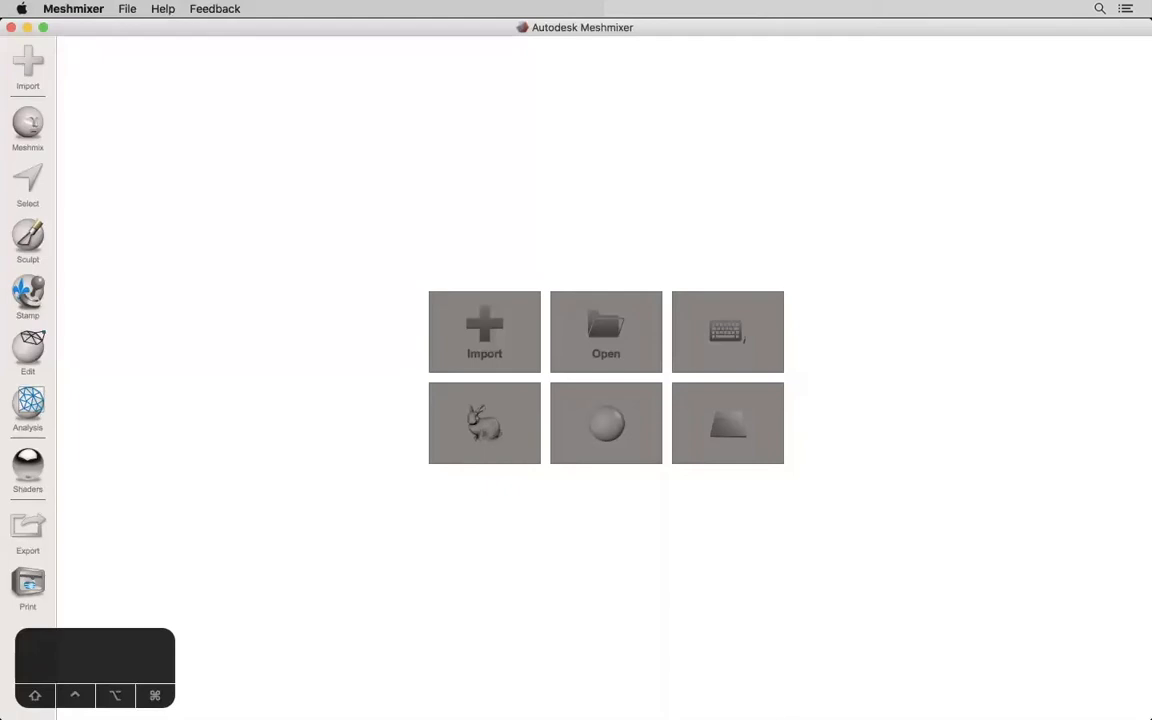
{"action": "mouse_move", "coordinate": [680, 544]}
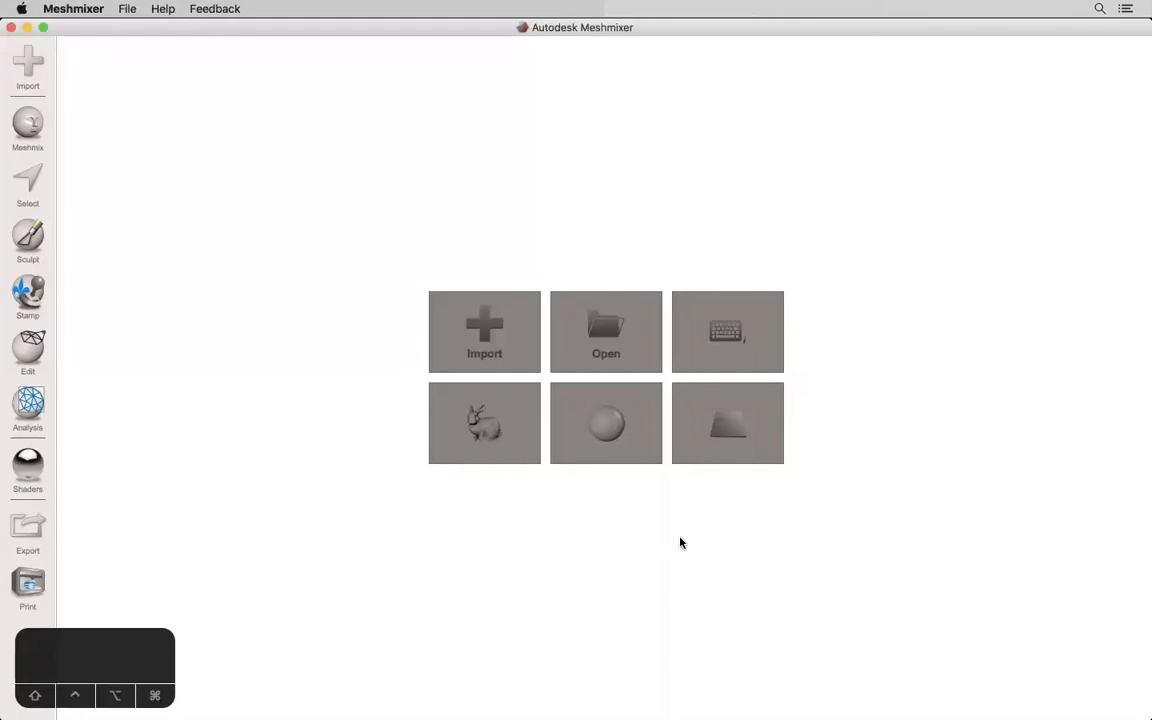
{"action": "mouse_move", "coordinate": [918, 570]}
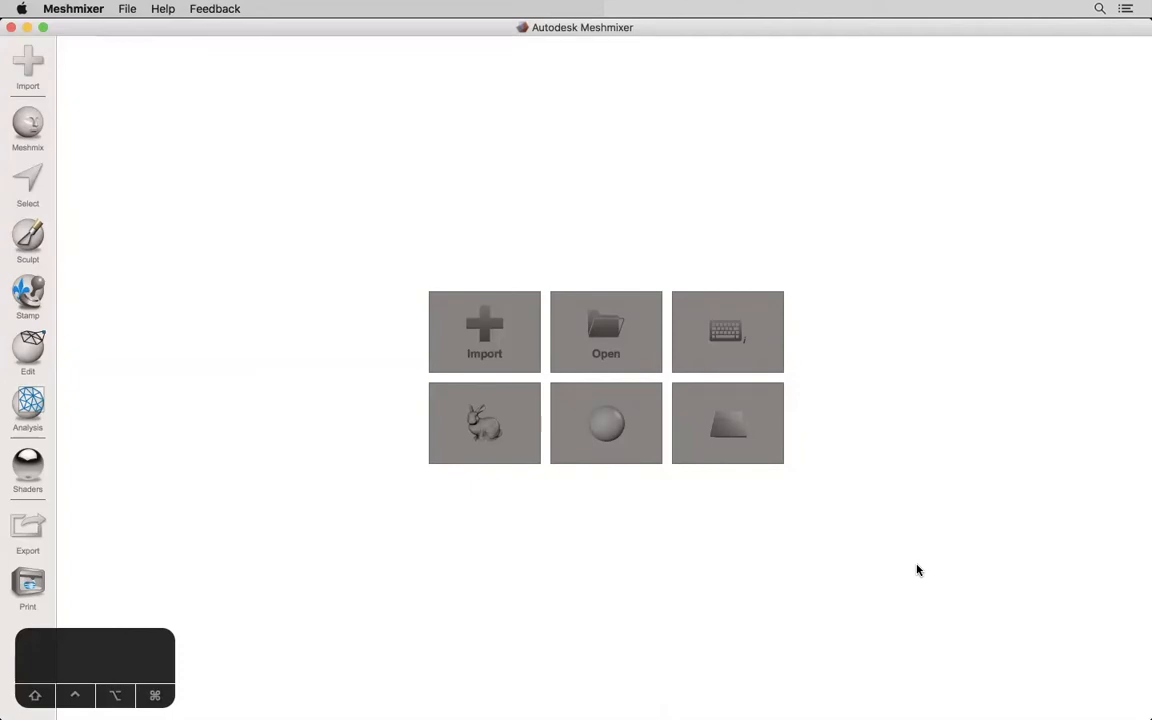
{"action": "mouse_move", "coordinate": [716, 272]}
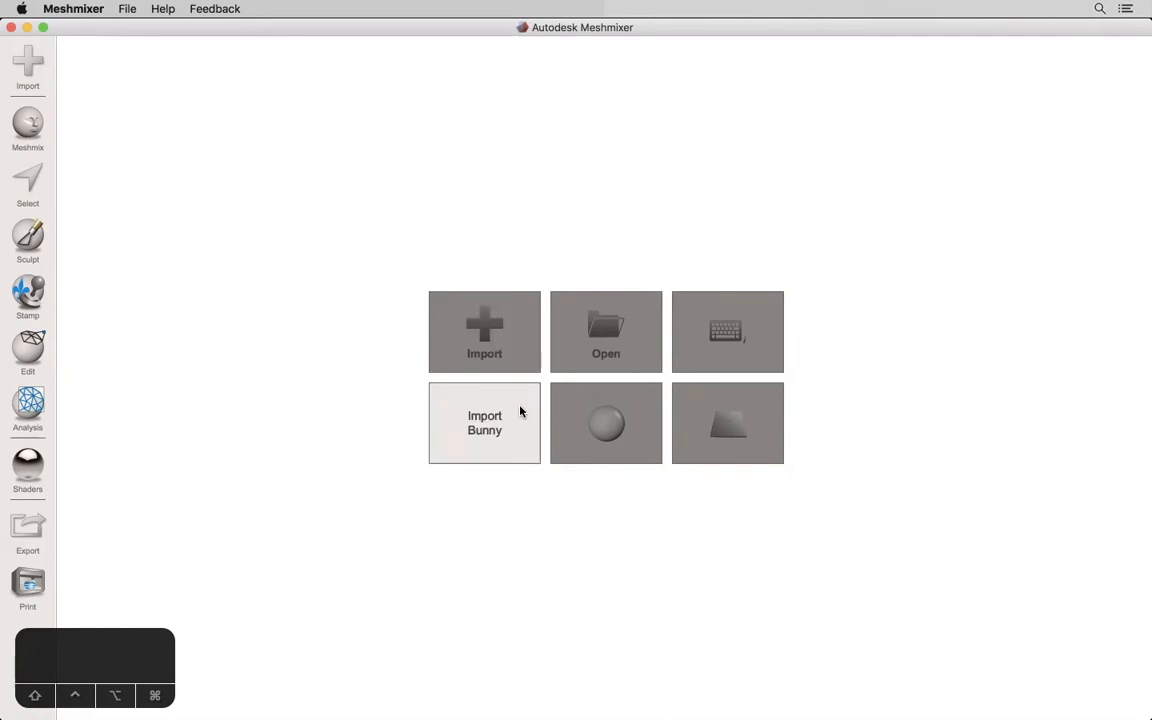
Step: Load the sample Stanford bunny mesh and activate the Select tool
{"action": "left_click", "coordinate": [484, 422]}
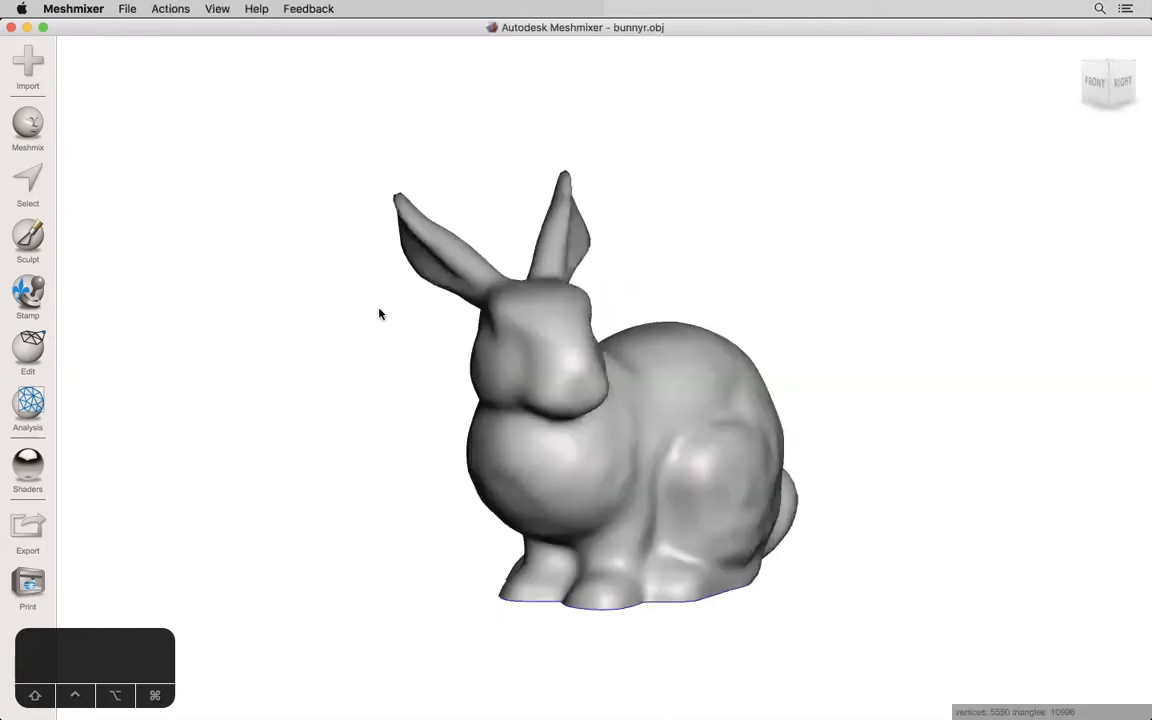
{"action": "left_click", "coordinate": [28, 184]}
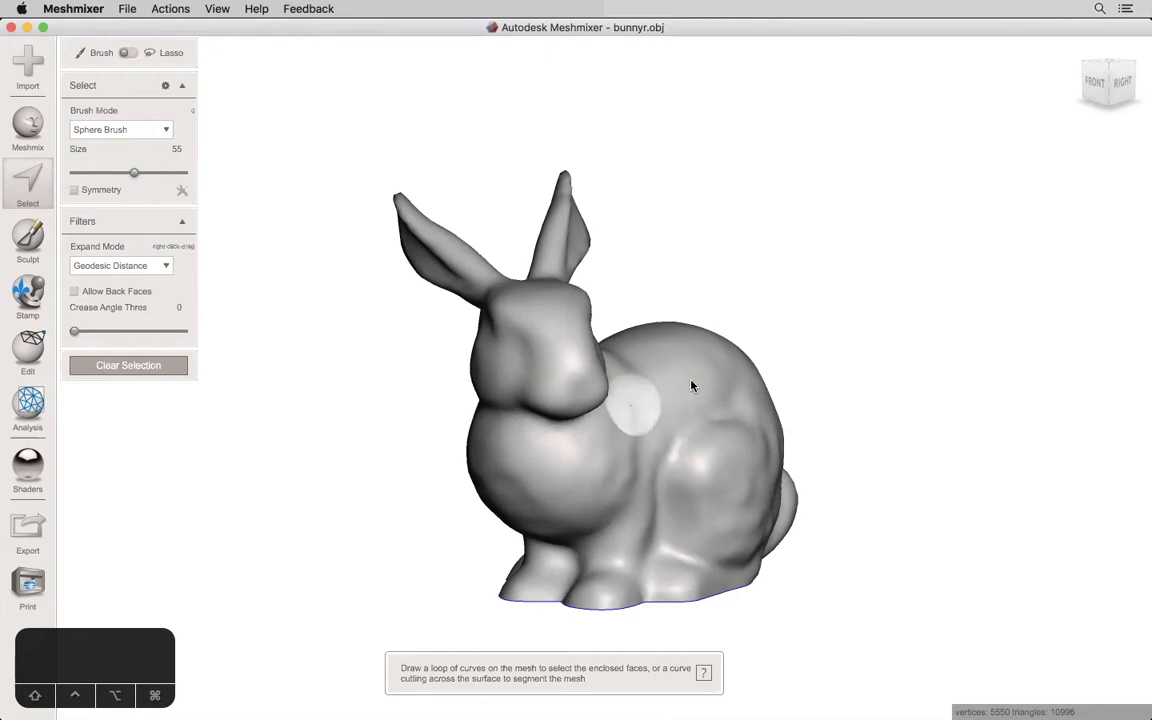
{"action": "left_click_drag", "start_coordinate": [134, 172], "coordinate": [96, 172]}
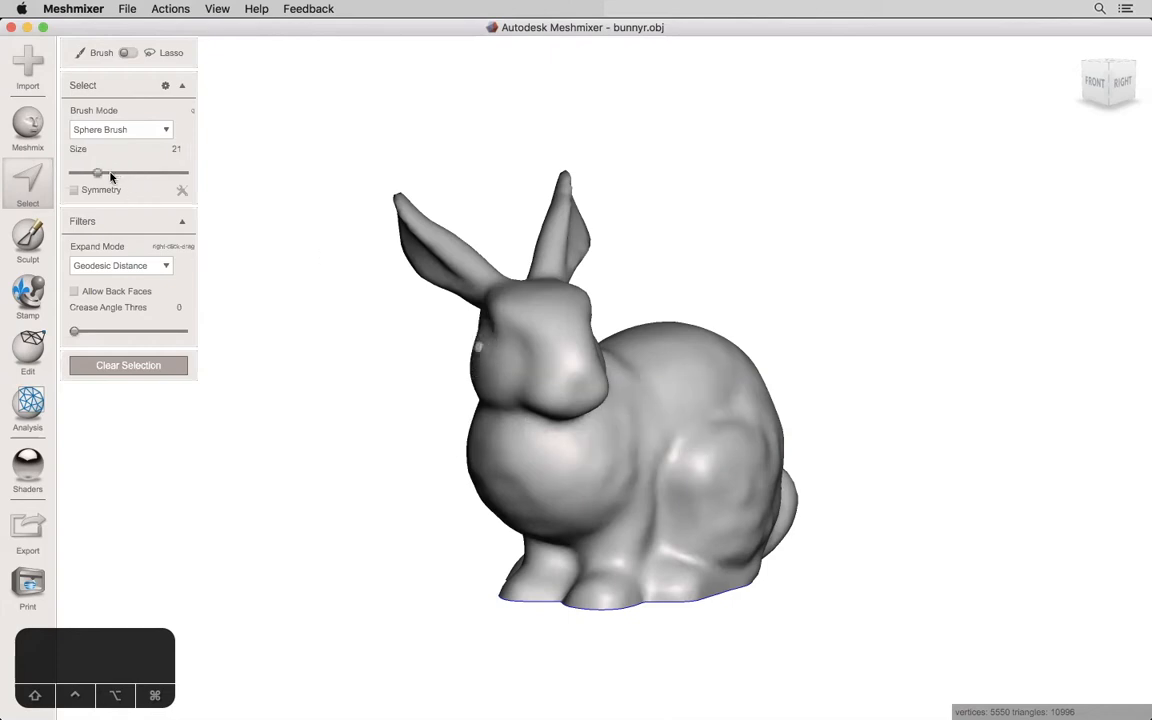
{"action": "left_click_drag", "start_coordinate": [98, 172], "coordinate": [160, 172]}
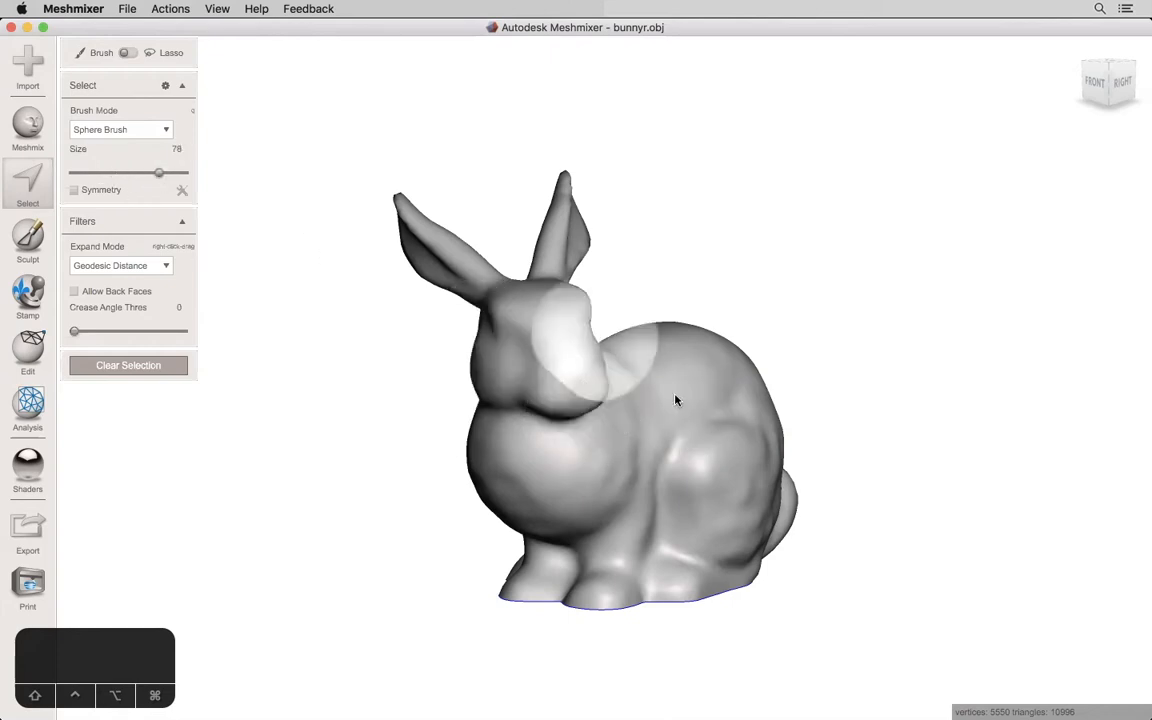
{"action": "left_click", "coordinate": [648, 446]}
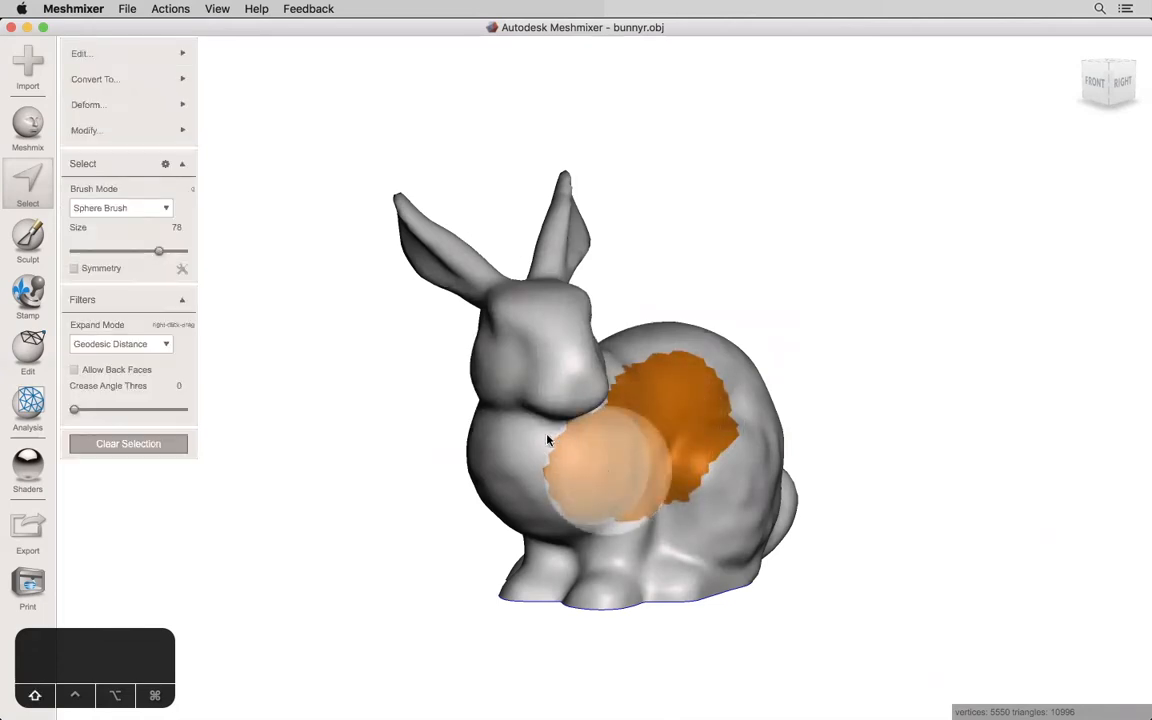
{"action": "left_click_drag", "start_coordinate": [548, 440], "coordinate": [648, 524]}
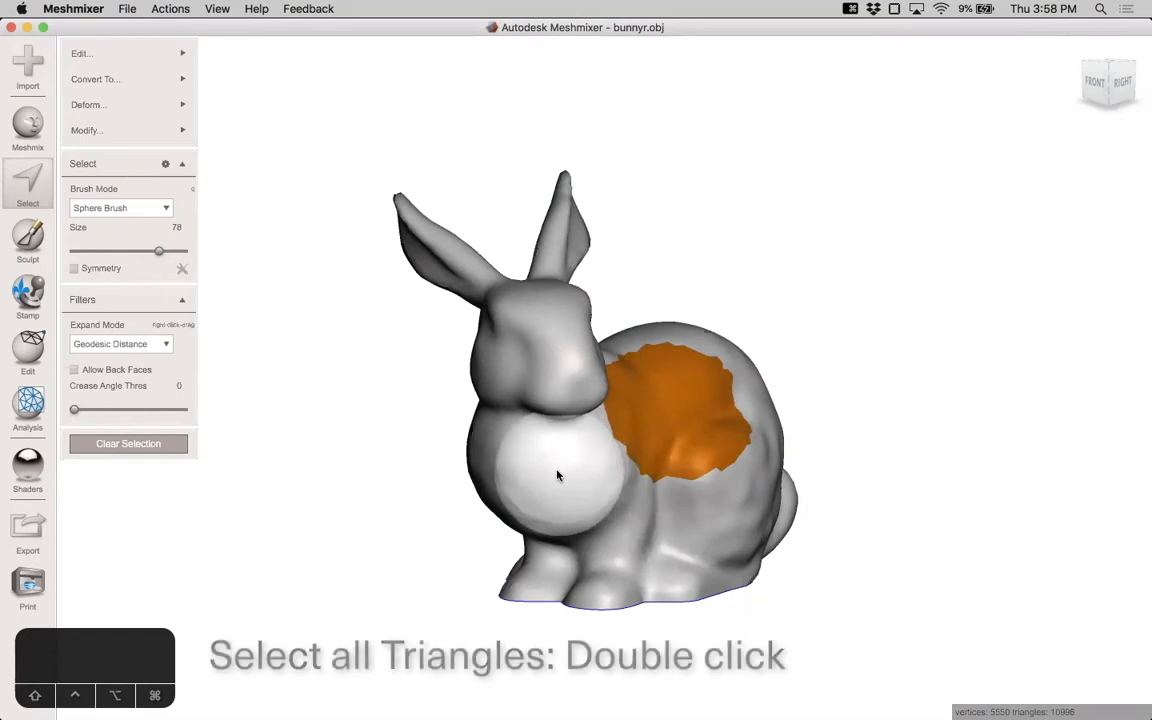
{"action": "double_click", "coordinate": [558, 476]}
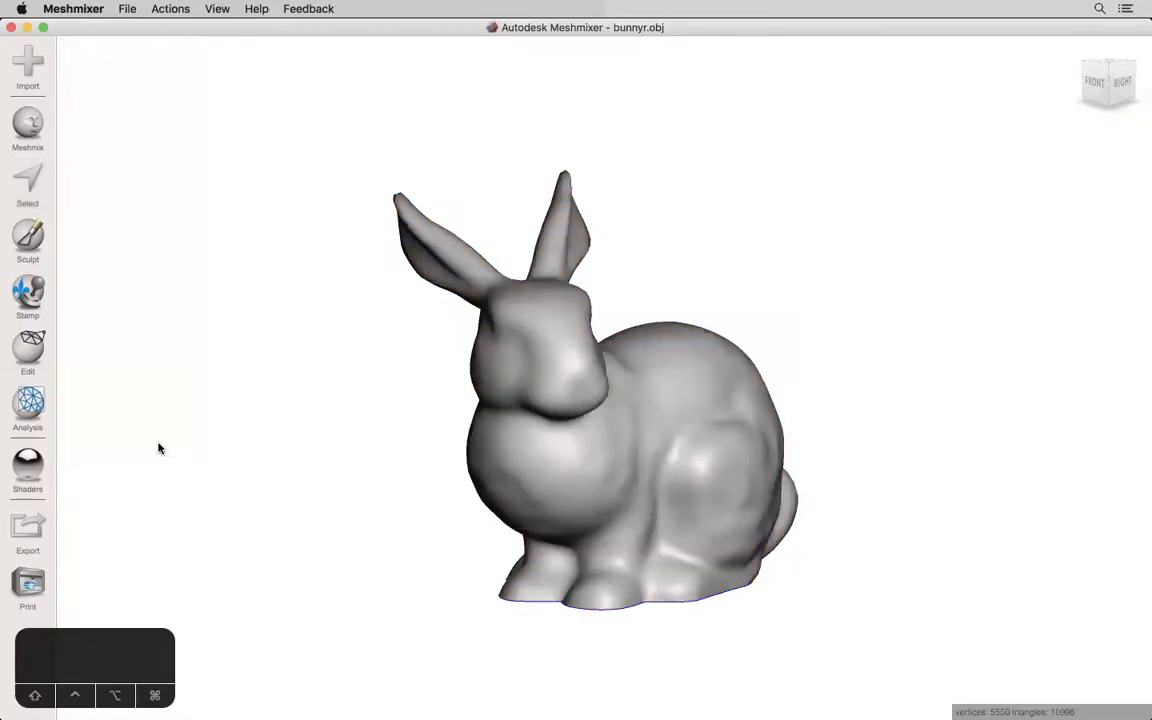
Step: Start a face selection on the bunny with the brush size reduced to 0
{"action": "left_click", "coordinate": [28, 184]}
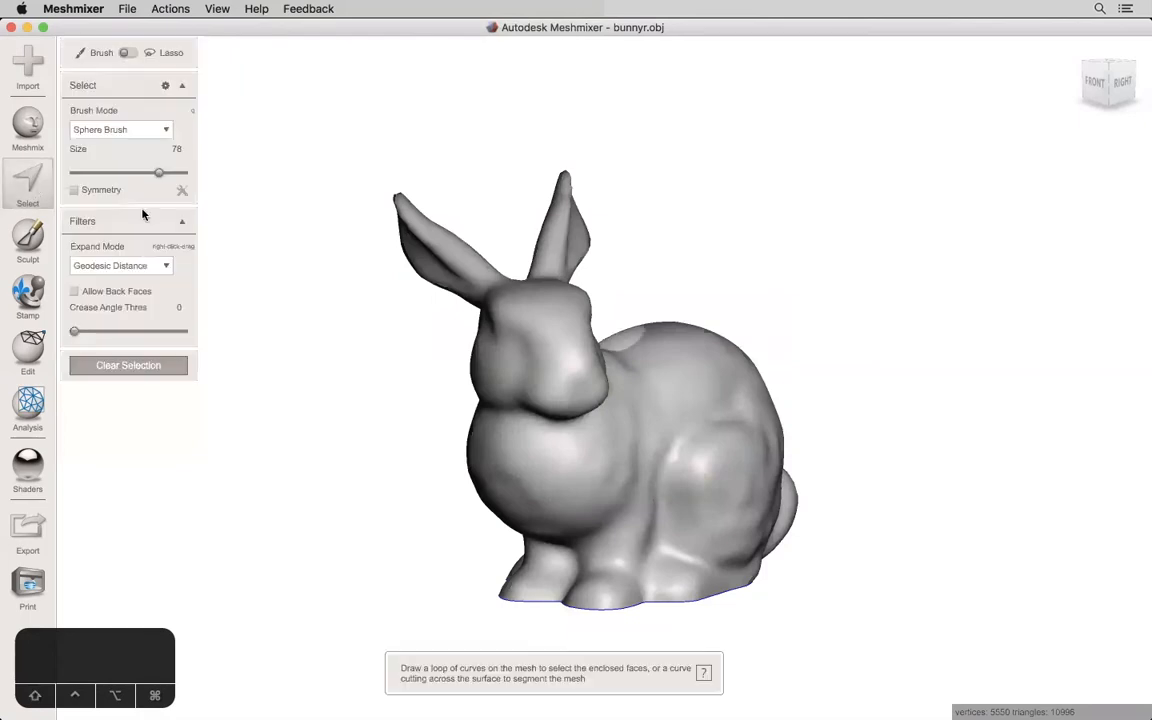
{"action": "left_click", "coordinate": [740, 520]}
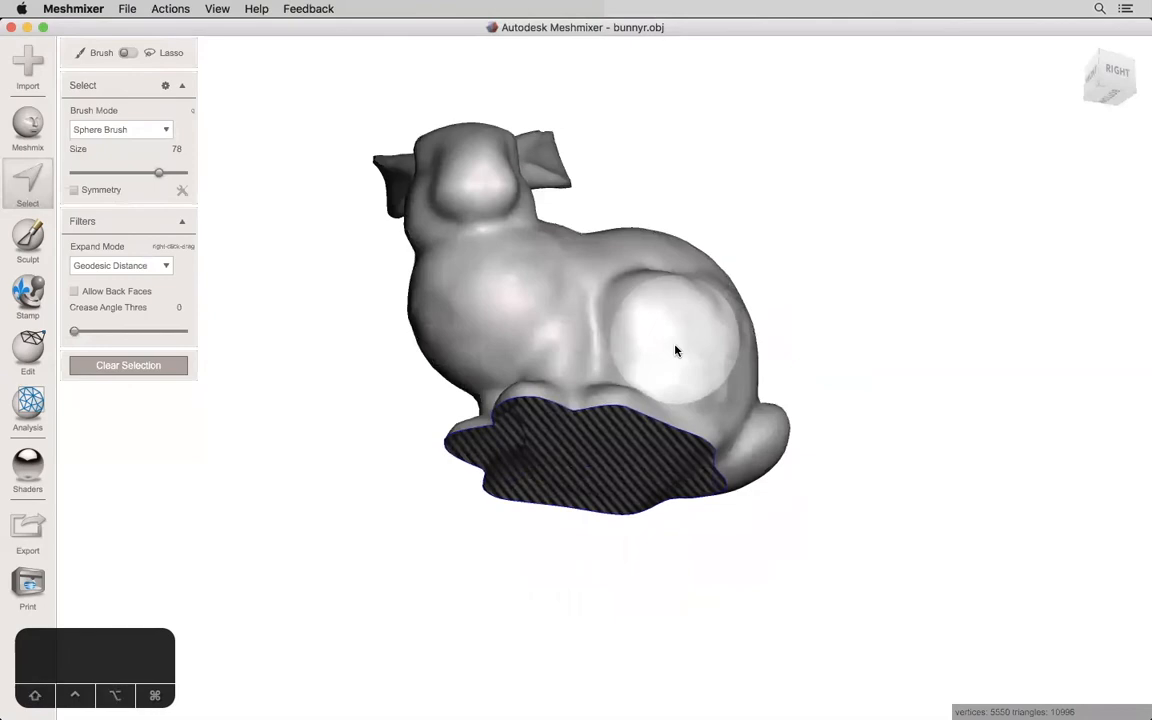
{"action": "left_click_drag", "start_coordinate": [158, 172], "coordinate": [72, 172]}
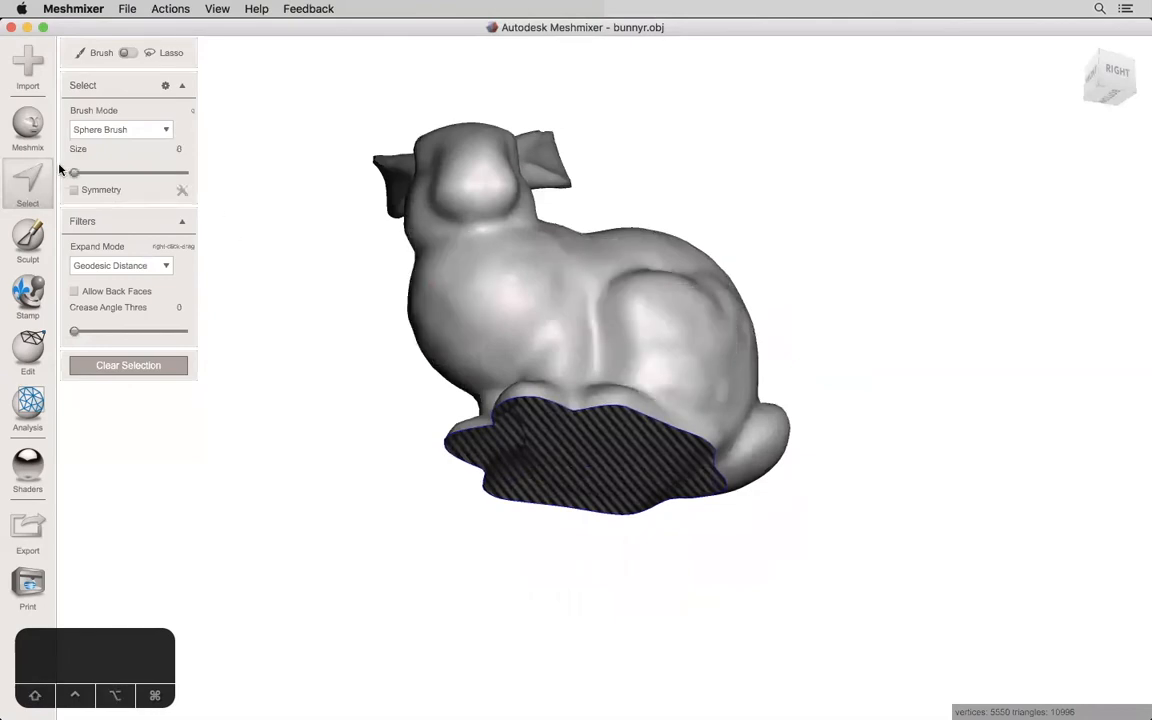
Step: Show the mesh wireframe via View and clear the current selection
{"action": "left_click", "coordinate": [216, 8]}
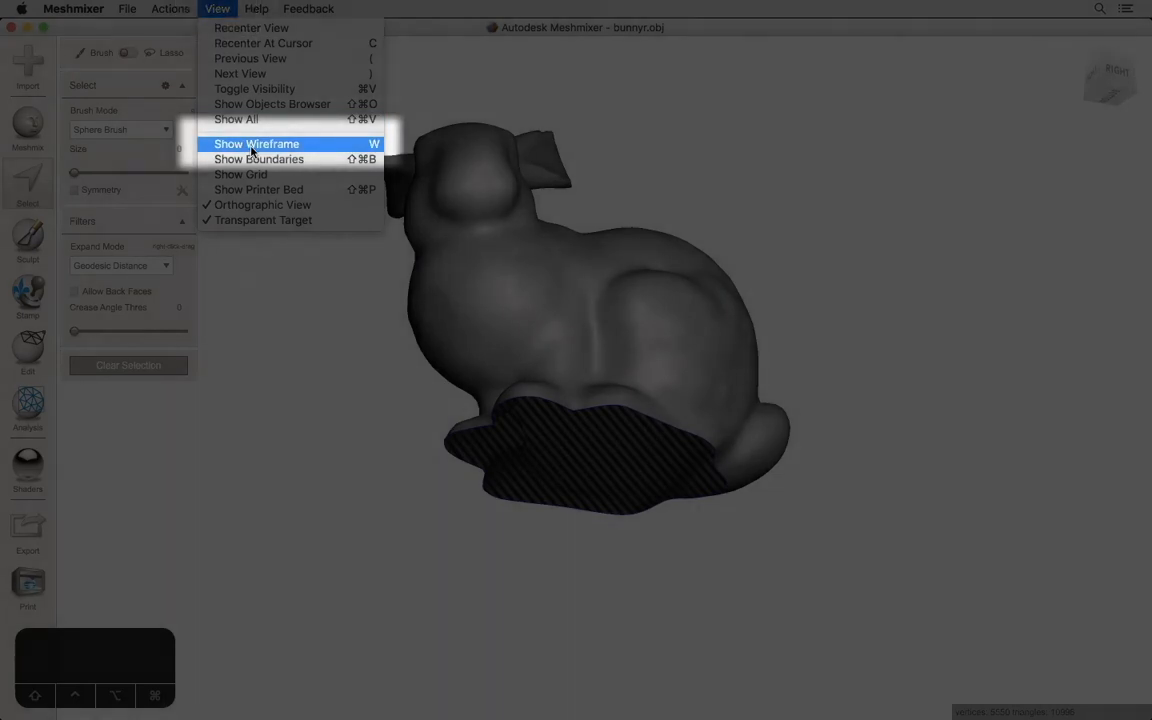
{"action": "left_click", "coordinate": [256, 144]}
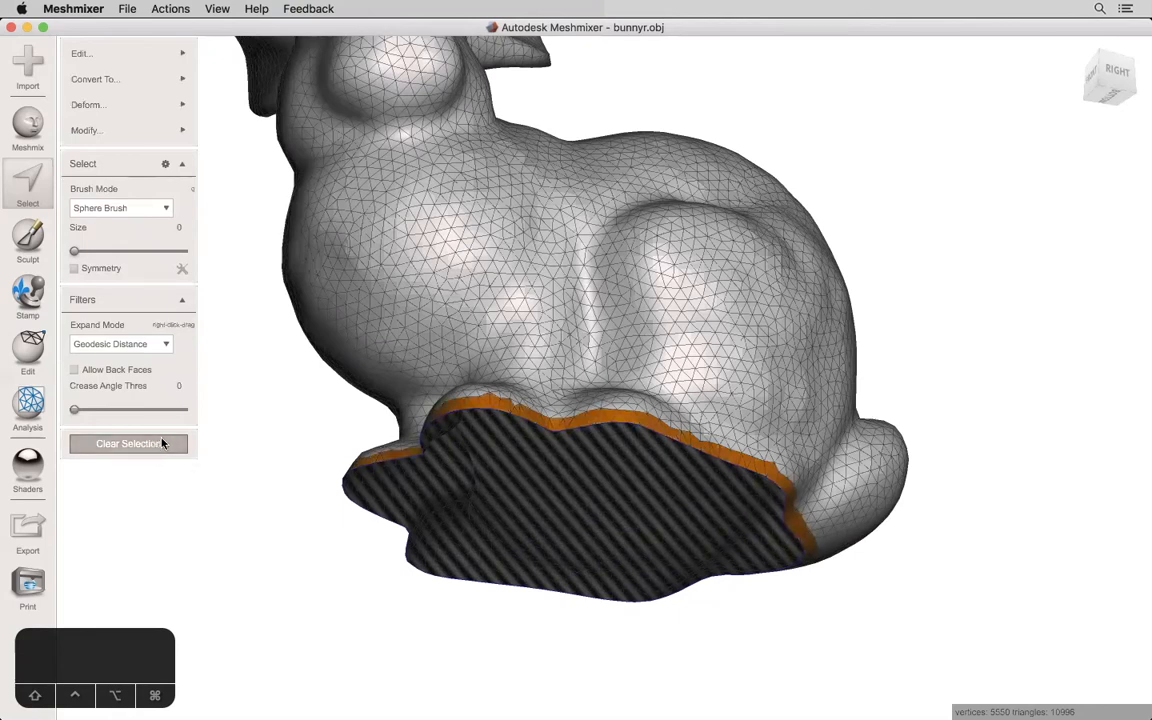
{"action": "left_click", "coordinate": [128, 444]}
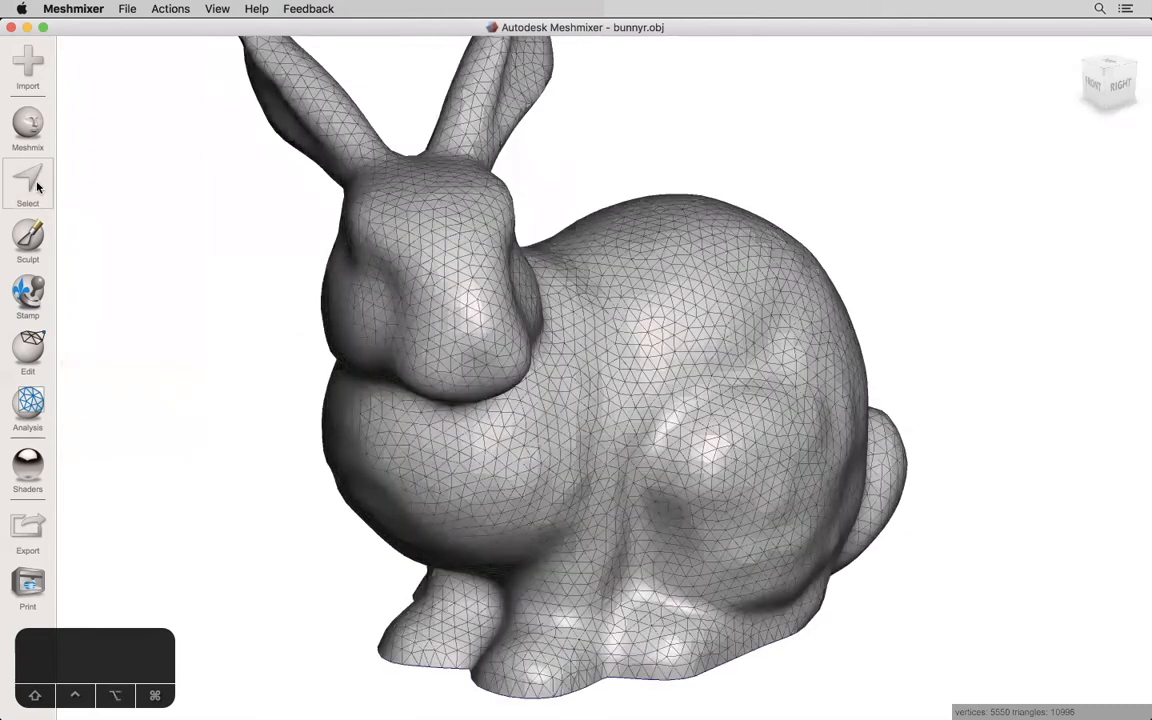
Step: Select an oval patch on the bunny's body and bring up the Replace edit for it
{"action": "left_click", "coordinate": [28, 184]}
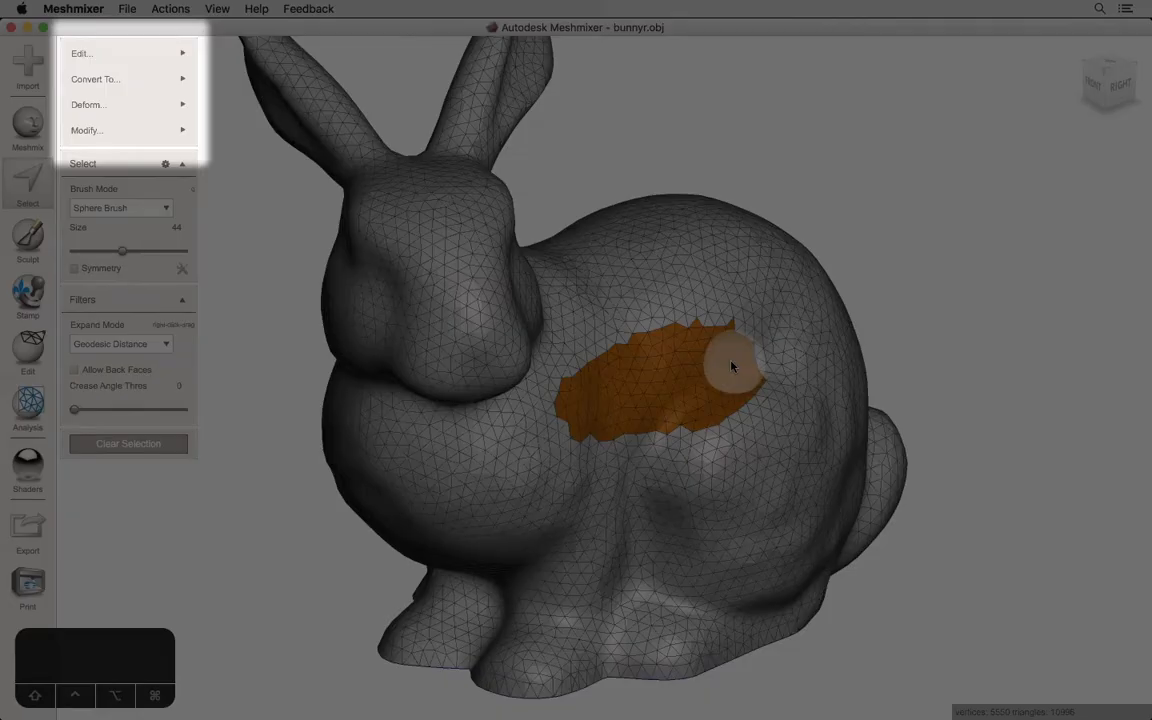
{"action": "left_click", "coordinate": [84, 164]}
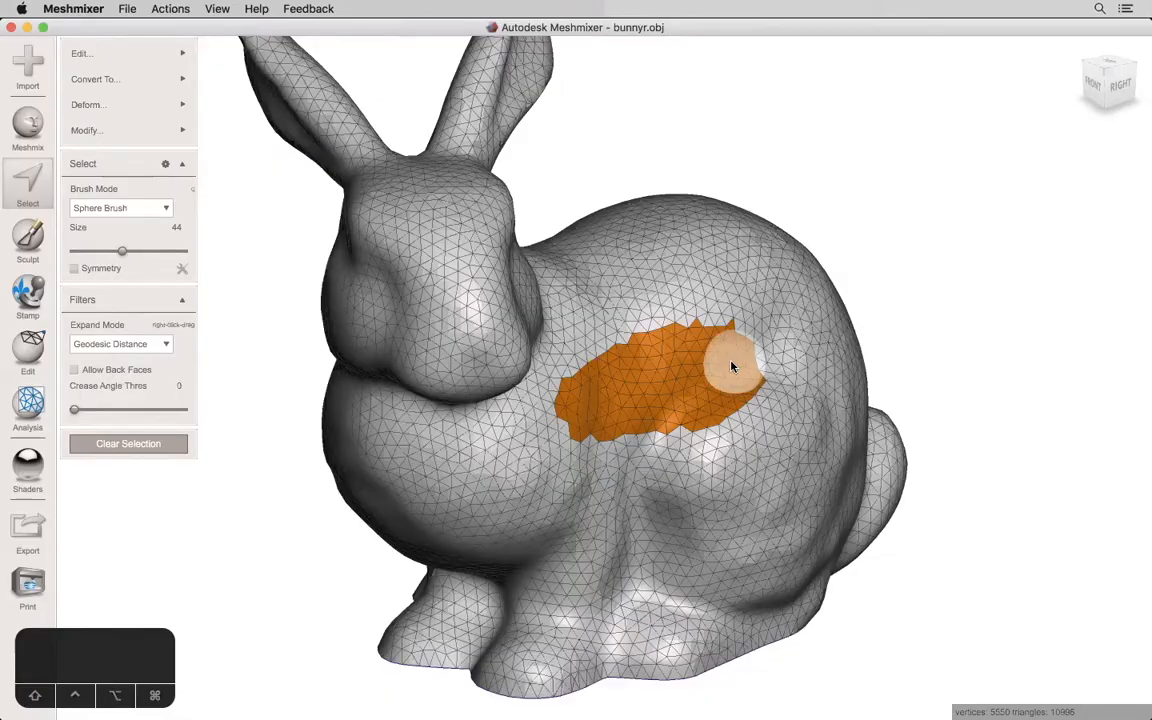
{"action": "mouse_move", "coordinate": [296, 112]}
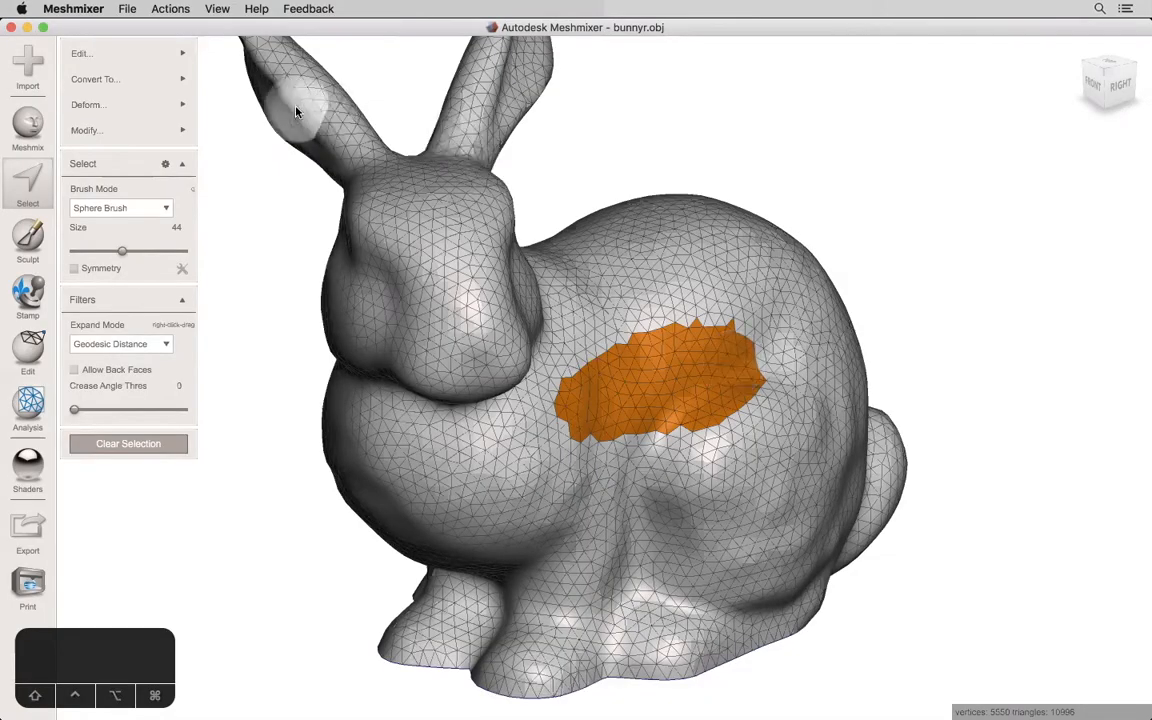
{"action": "left_click", "coordinate": [82, 52]}
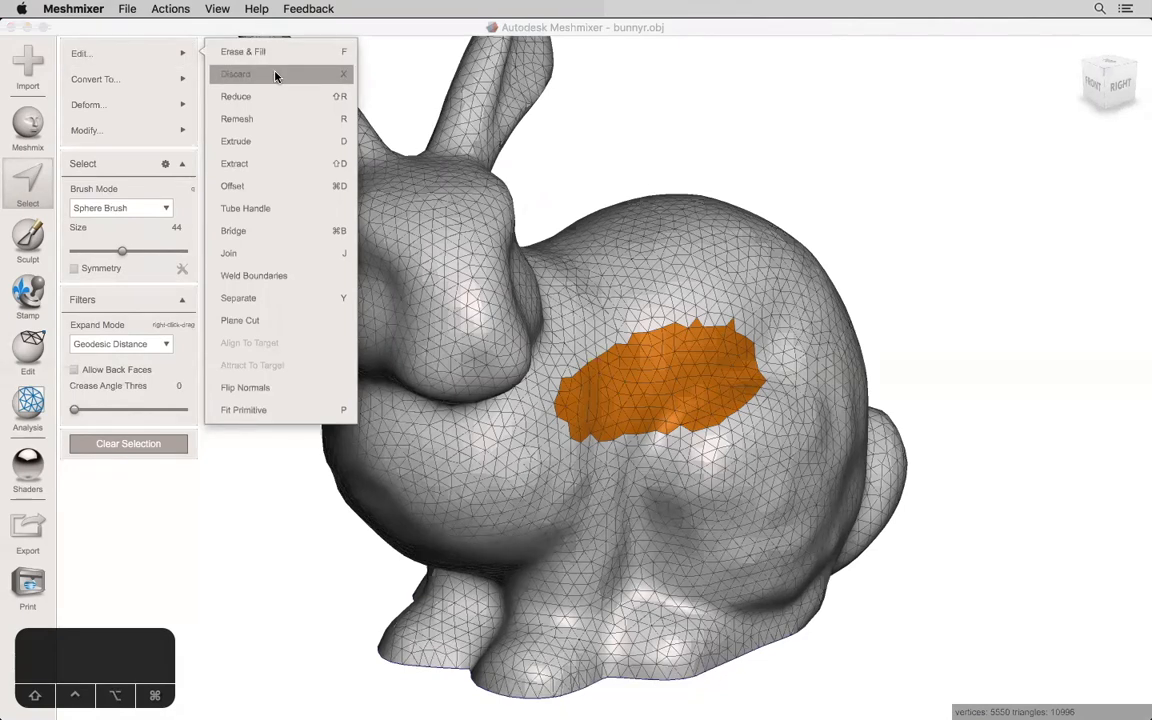
{"action": "left_click", "coordinate": [244, 52]}
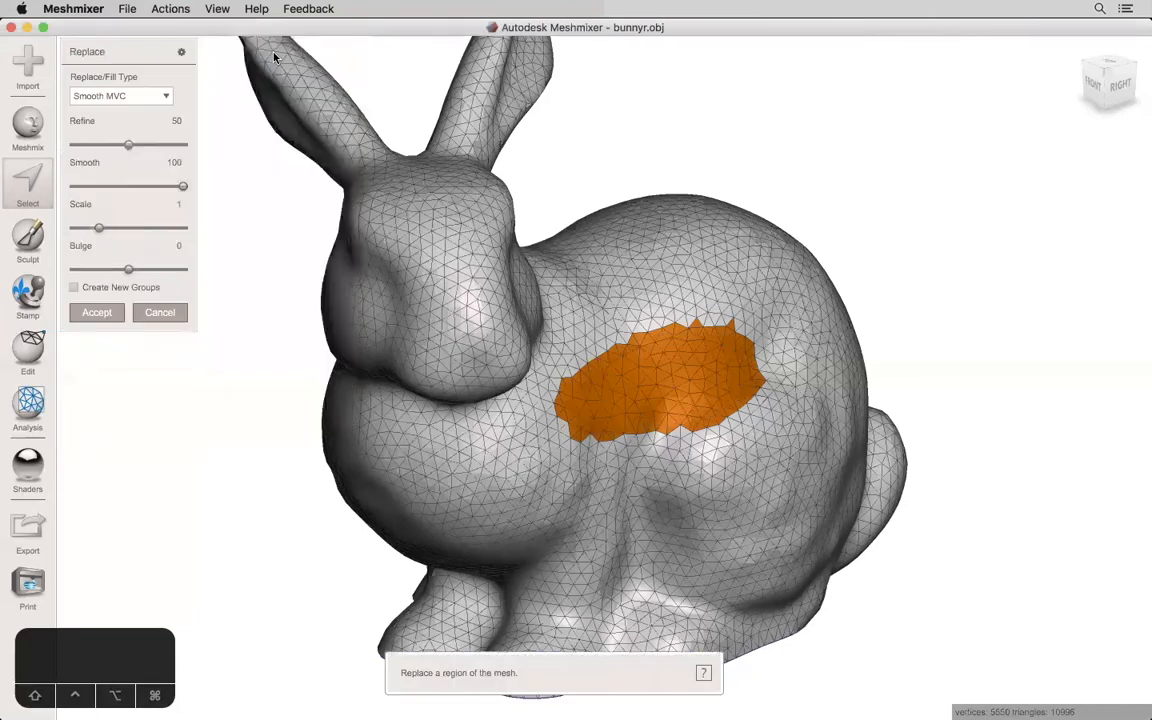
{"action": "mouse_move", "coordinate": [638, 336]}
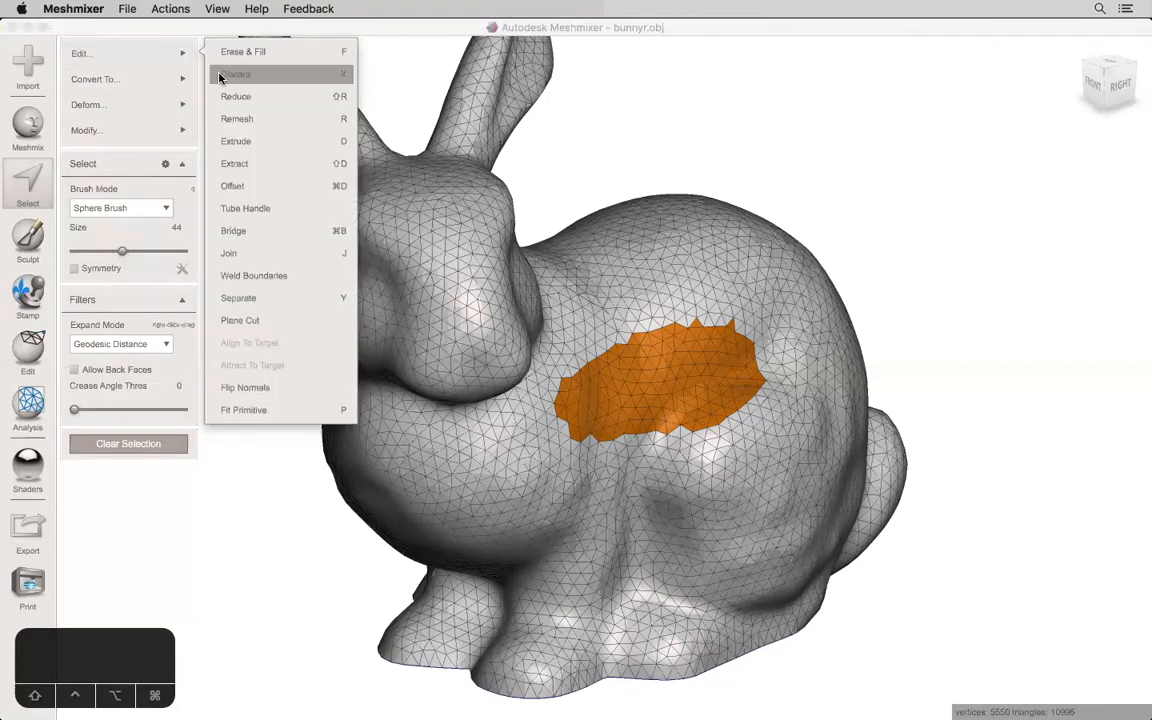
Step: Discard the body patch to leave an open hole, then select the bunny's face region
{"action": "left_click", "coordinate": [242, 52]}
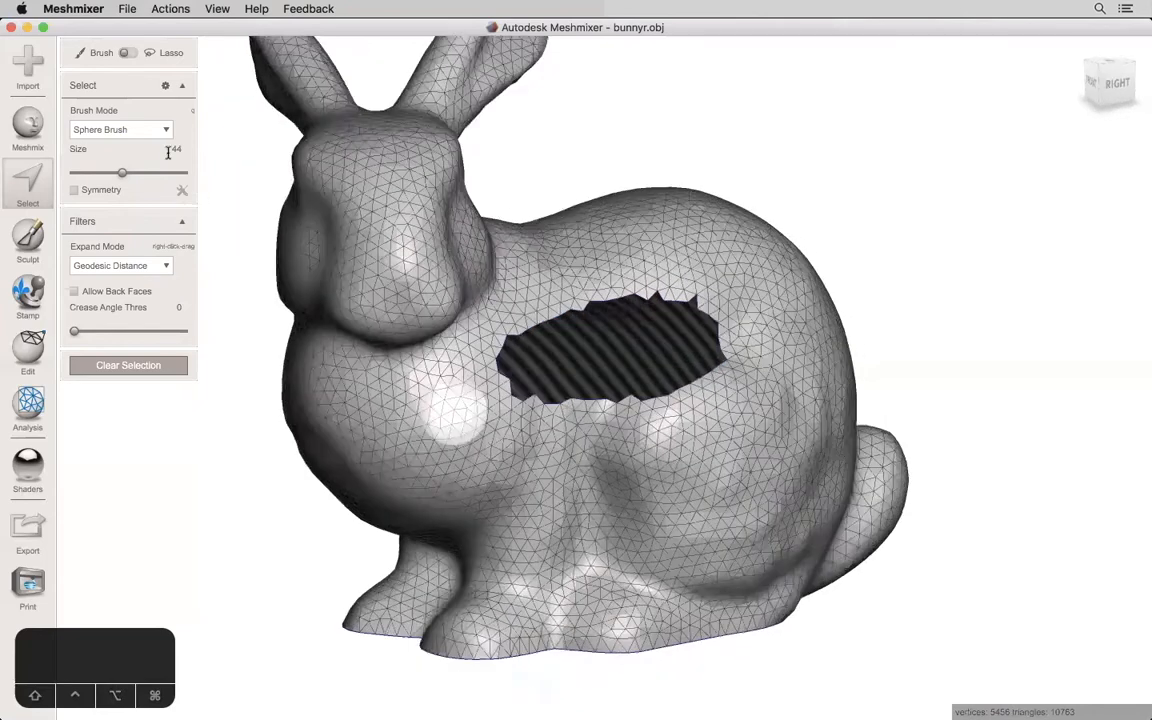
{"action": "left_click", "coordinate": [336, 244]}
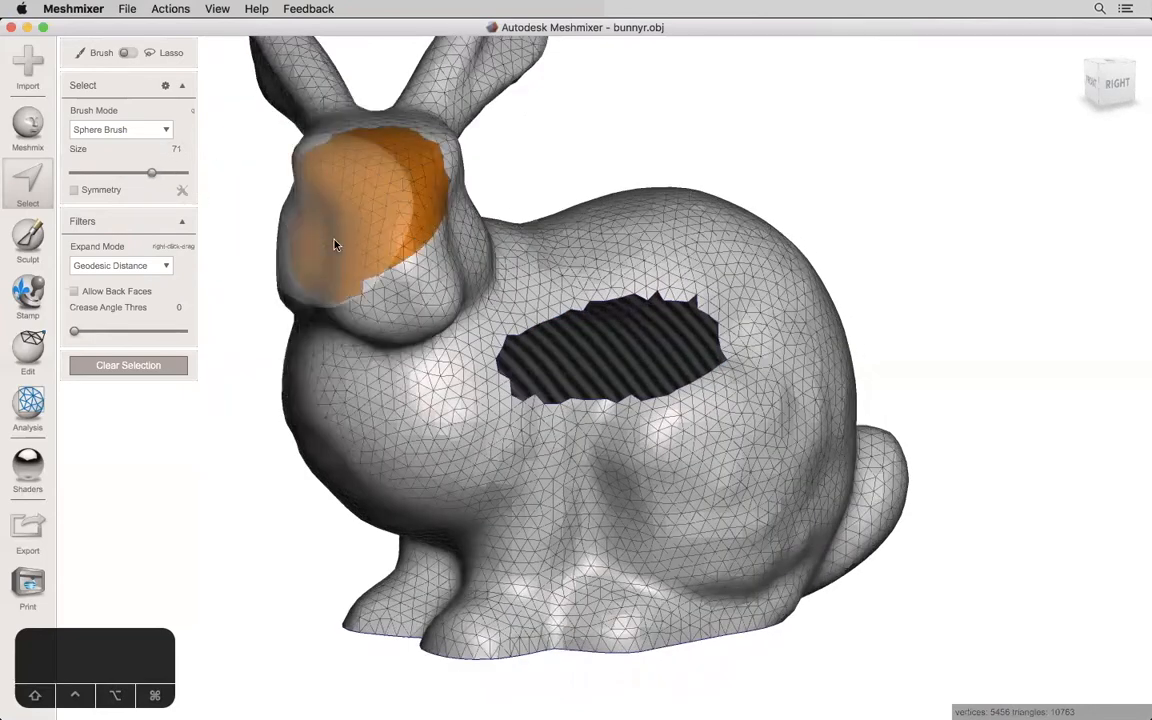
{"action": "left_click", "coordinate": [110, 52]}
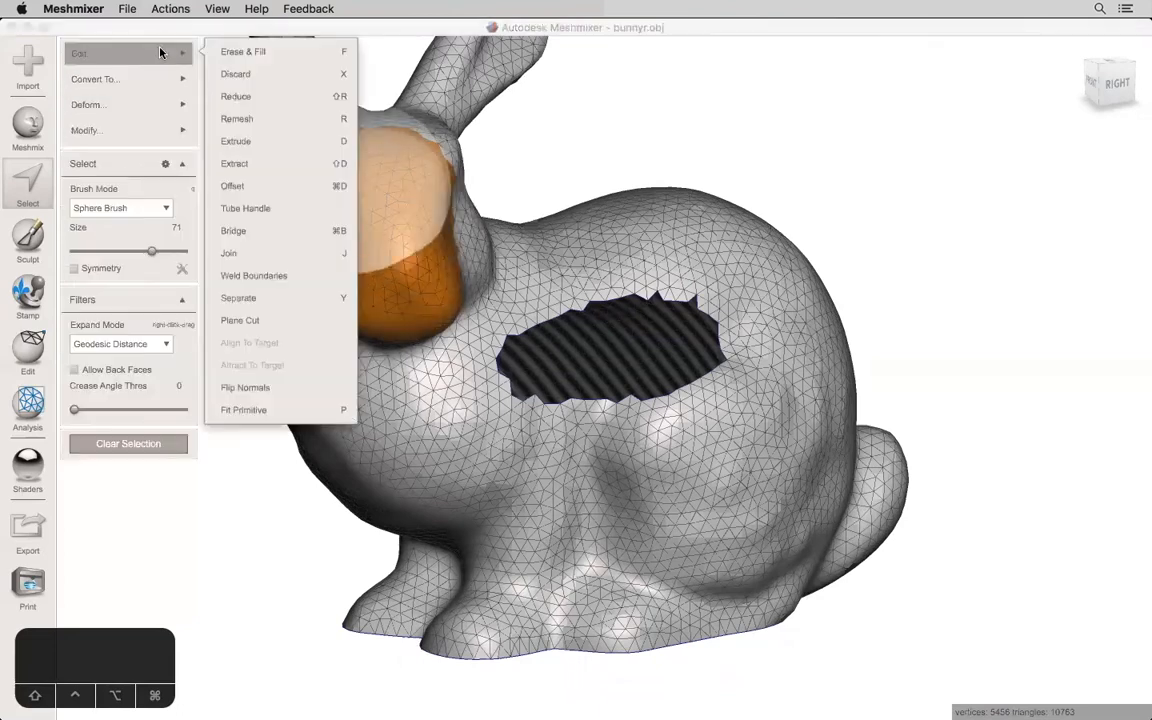
{"action": "mouse_move", "coordinate": [258, 112]}
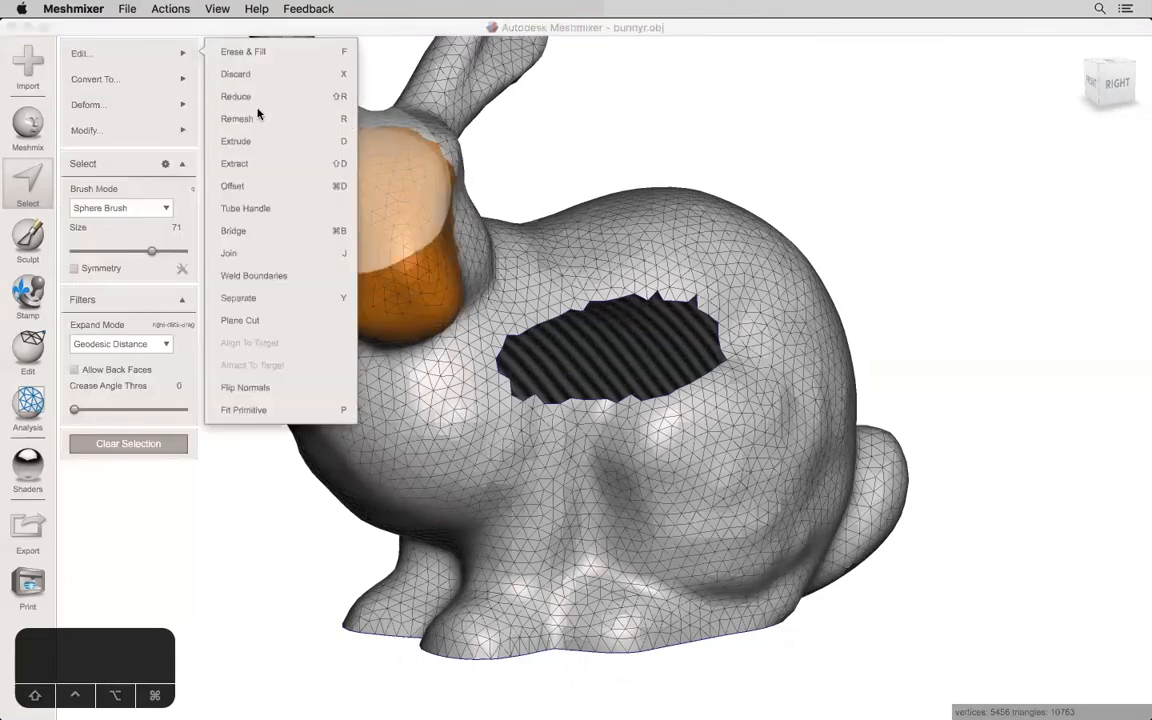
{"action": "mouse_move", "coordinate": [236, 118]}
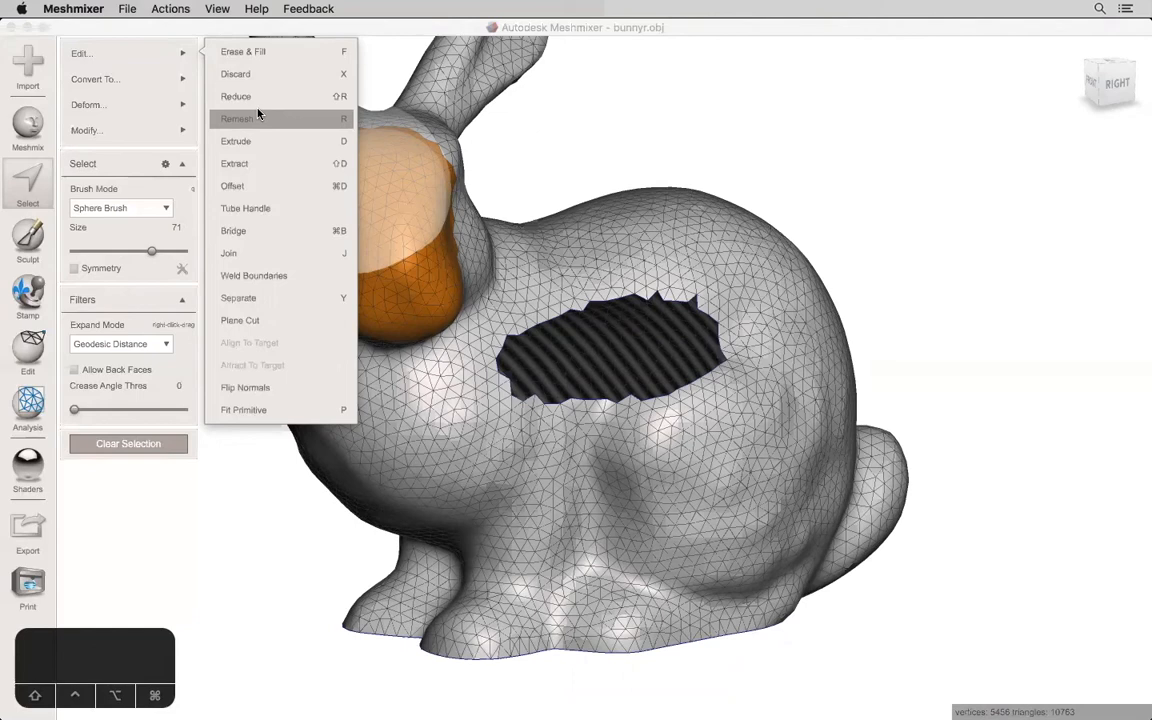
{"action": "mouse_move", "coordinate": [260, 118]}
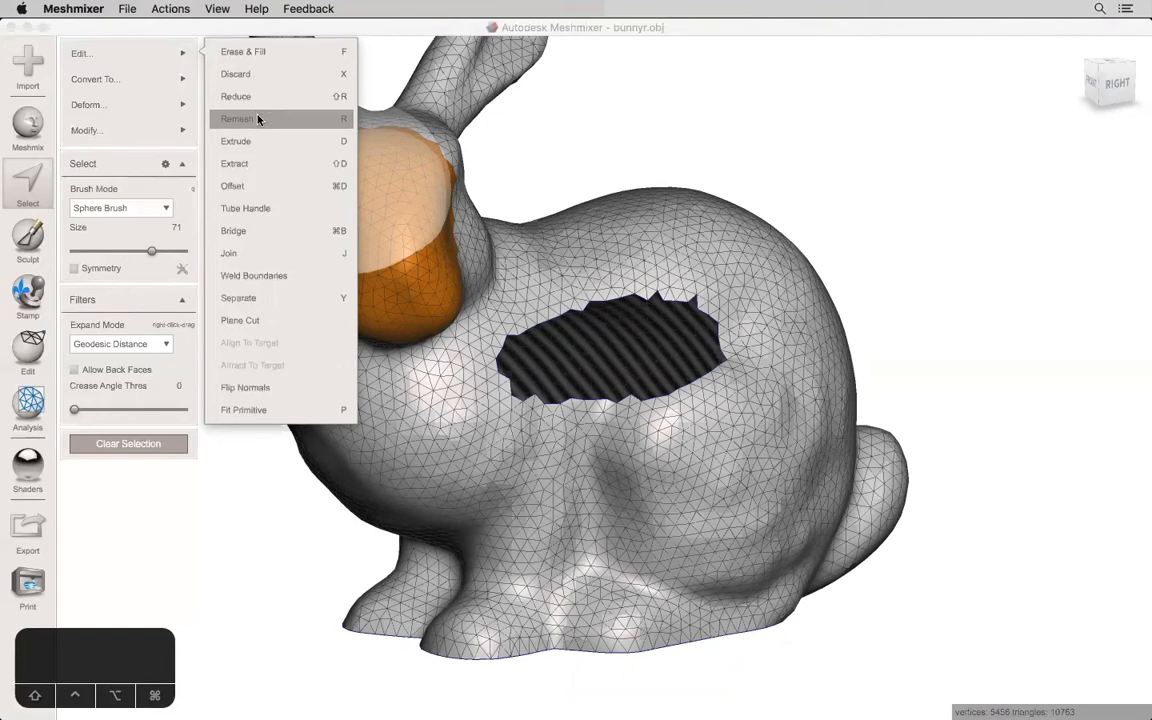
Step: Reduce the selected face region to 45 percent, giving coarser triangles
{"action": "left_click", "coordinate": [238, 118]}
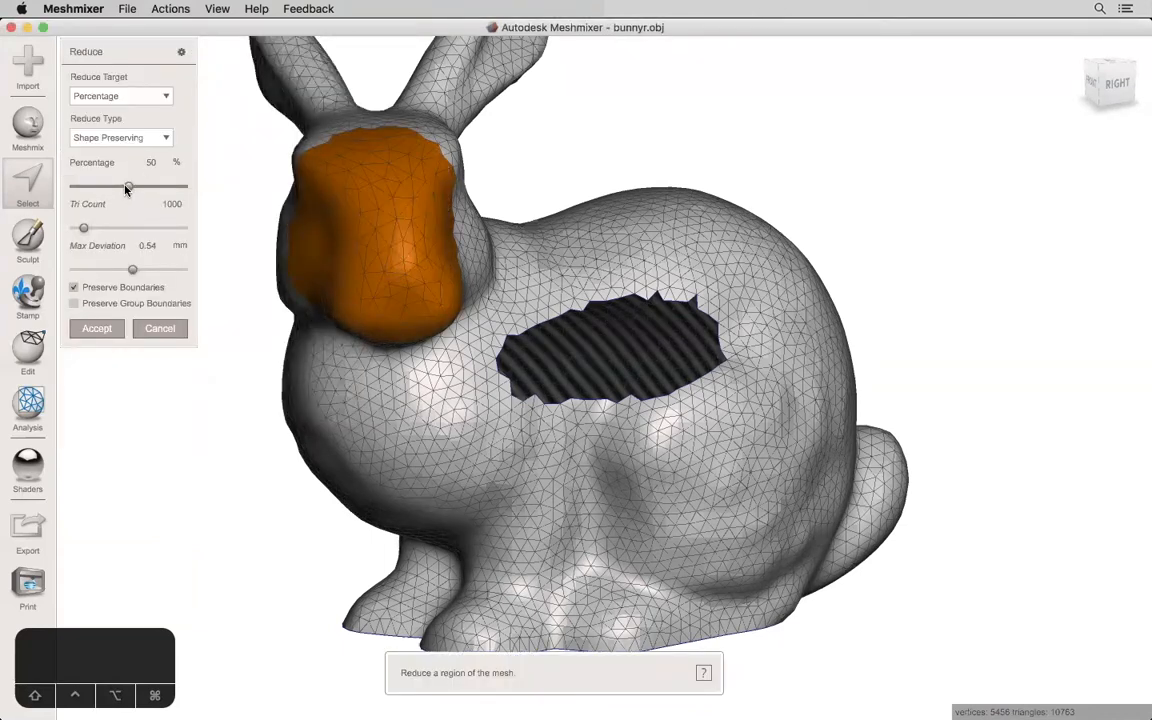
{"action": "left_click_drag", "start_coordinate": [128, 188], "coordinate": [96, 188]}
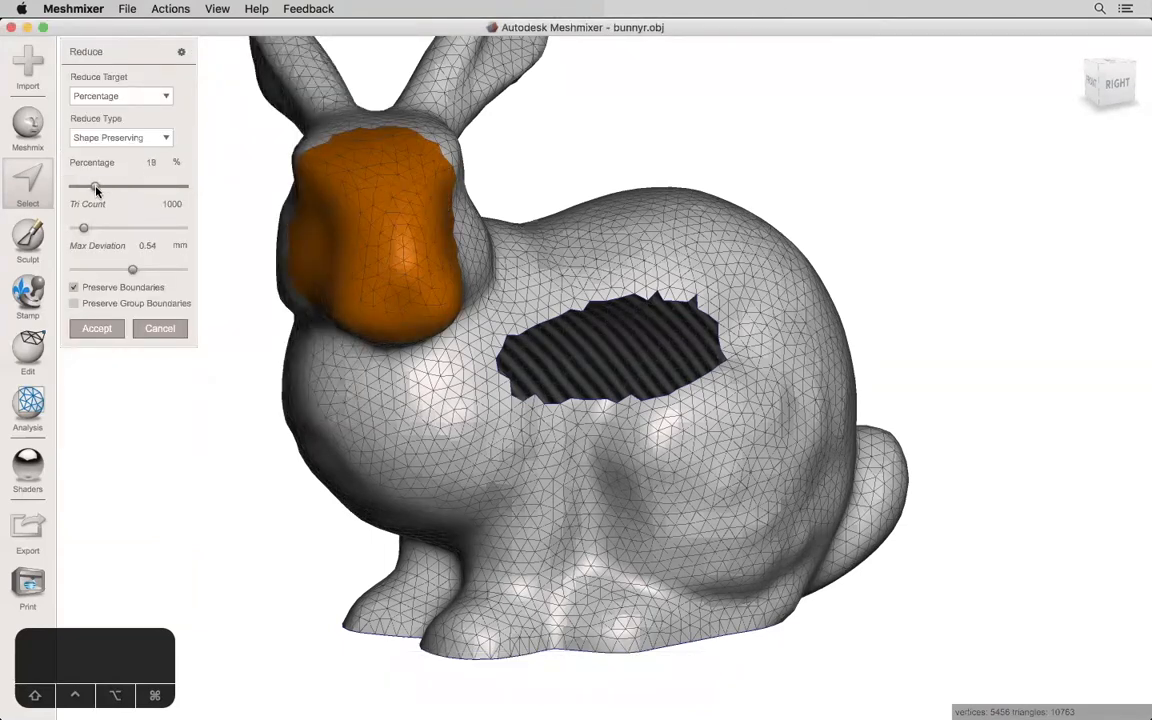
{"action": "left_click_drag", "start_coordinate": [96, 188], "coordinate": [168, 188]}
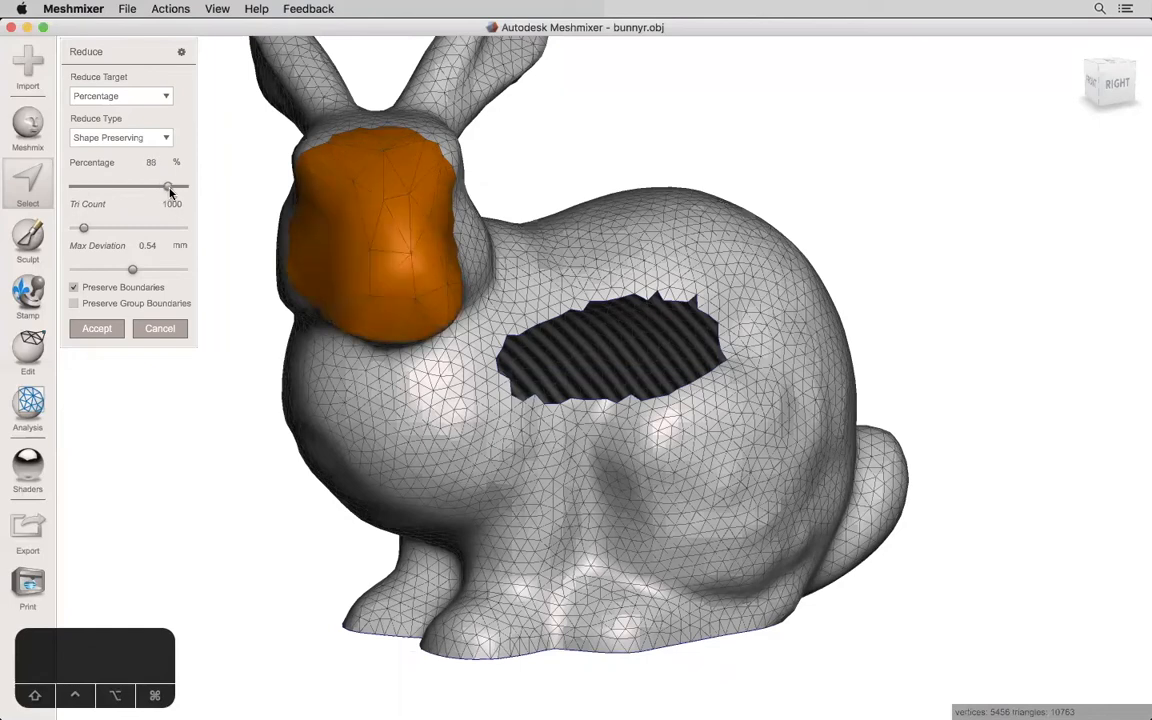
{"action": "left_click_drag", "start_coordinate": [168, 188], "coordinate": [148, 188]}
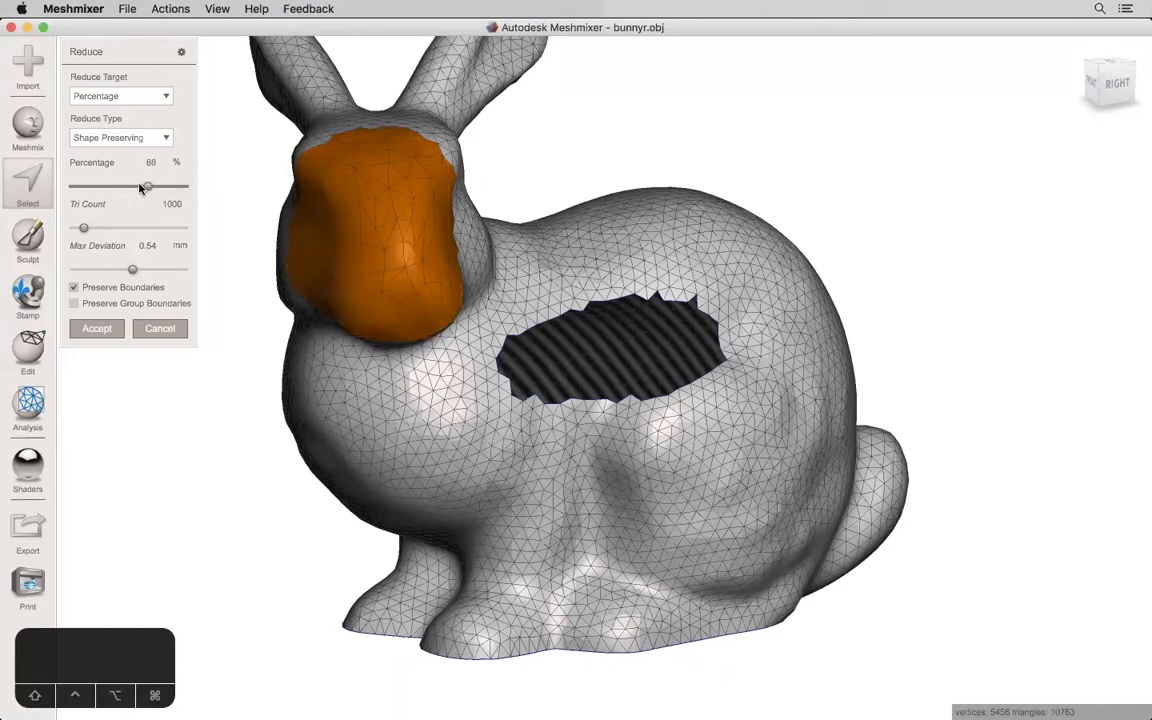
{"action": "left_click_drag", "start_coordinate": [148, 188], "coordinate": [122, 188]}
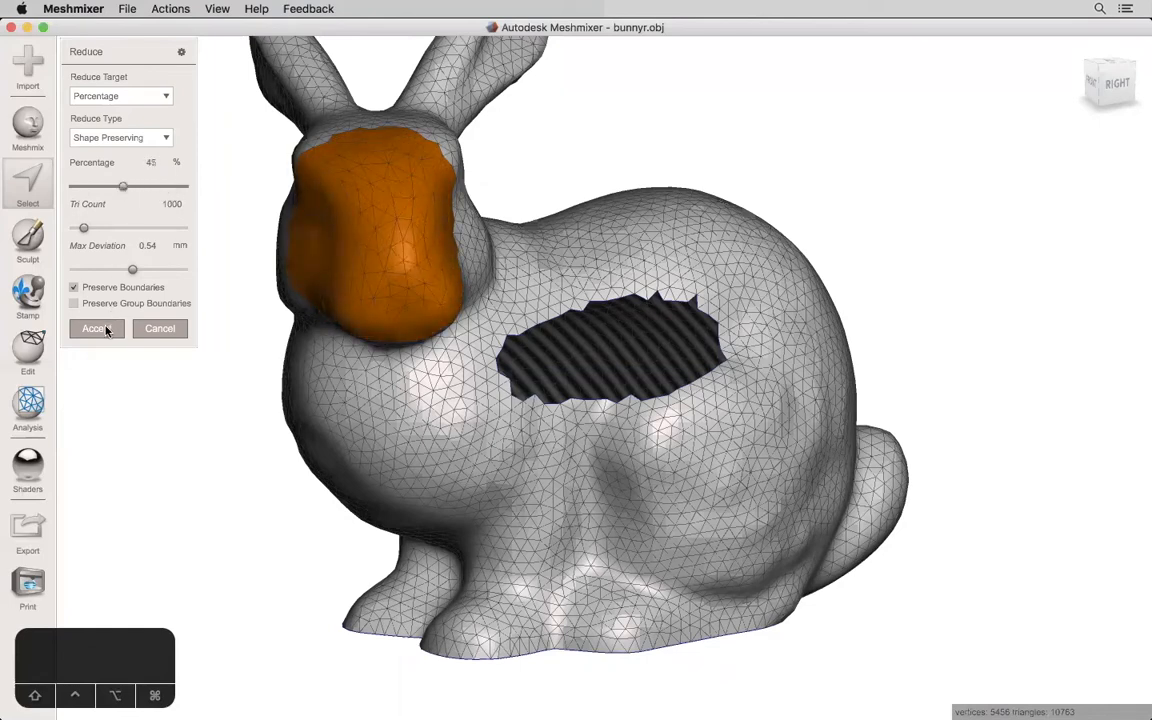
{"action": "left_click", "coordinate": [96, 328]}
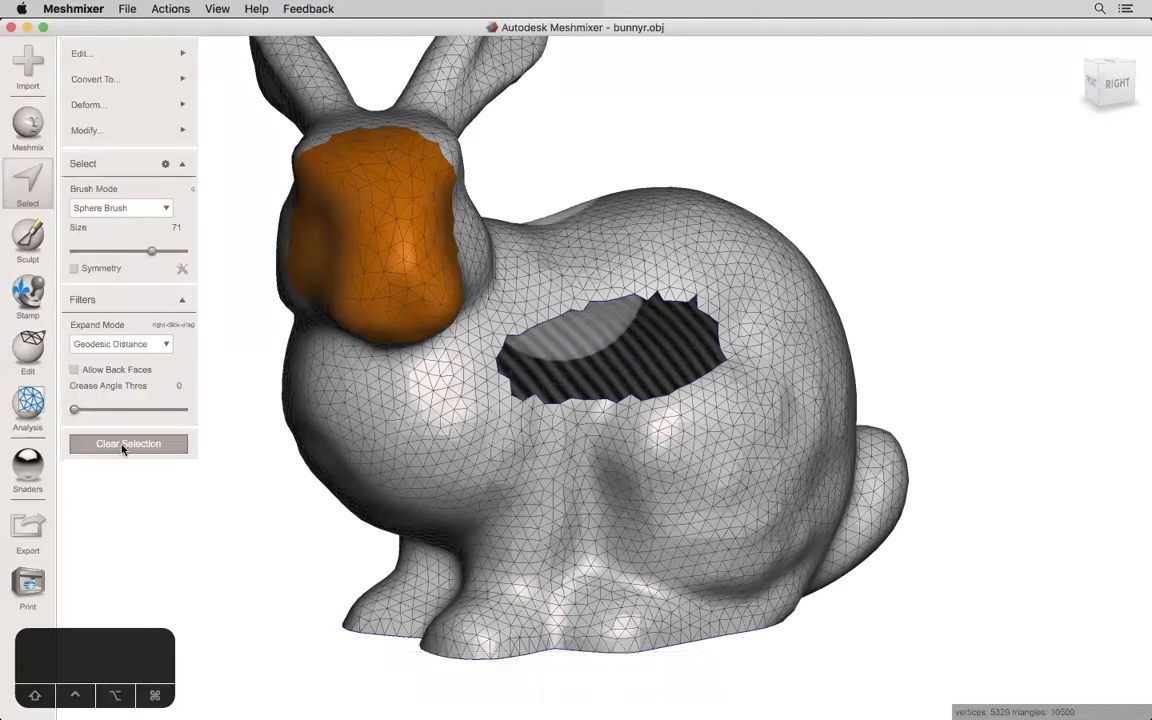
Step: Extract a round hip patch with Offset raised to about 18.8 mm into a separate piece
{"action": "left_click", "coordinate": [128, 444]}
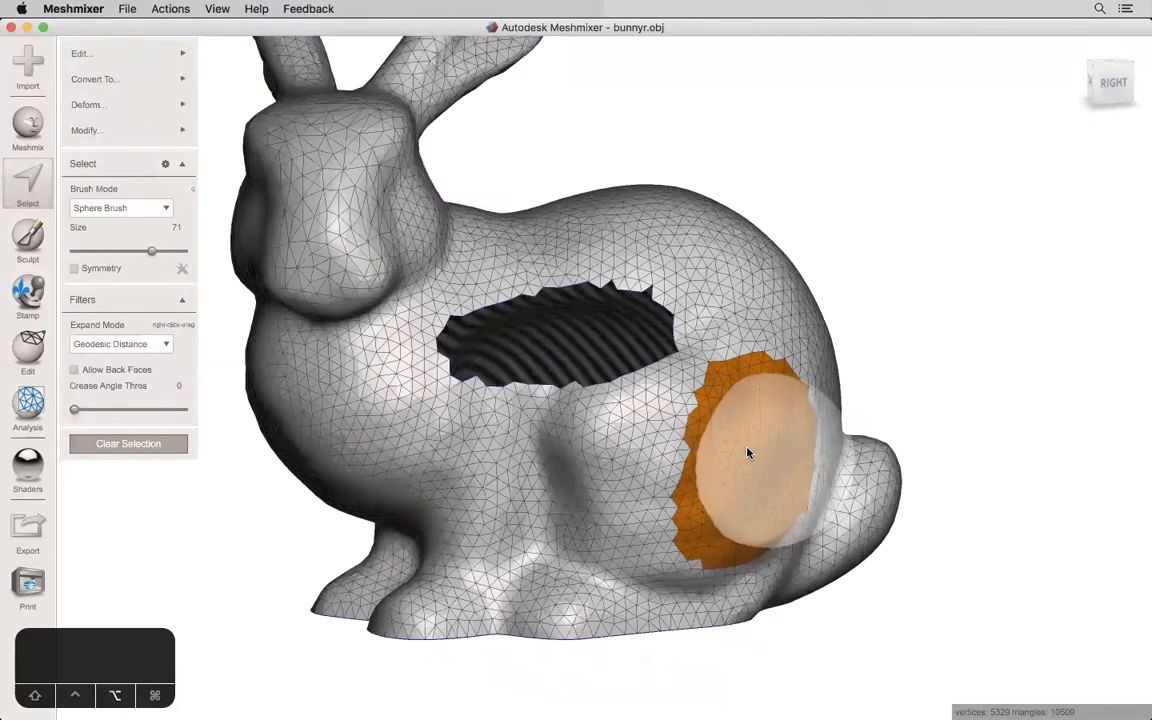
{"action": "left_click", "coordinate": [80, 52]}
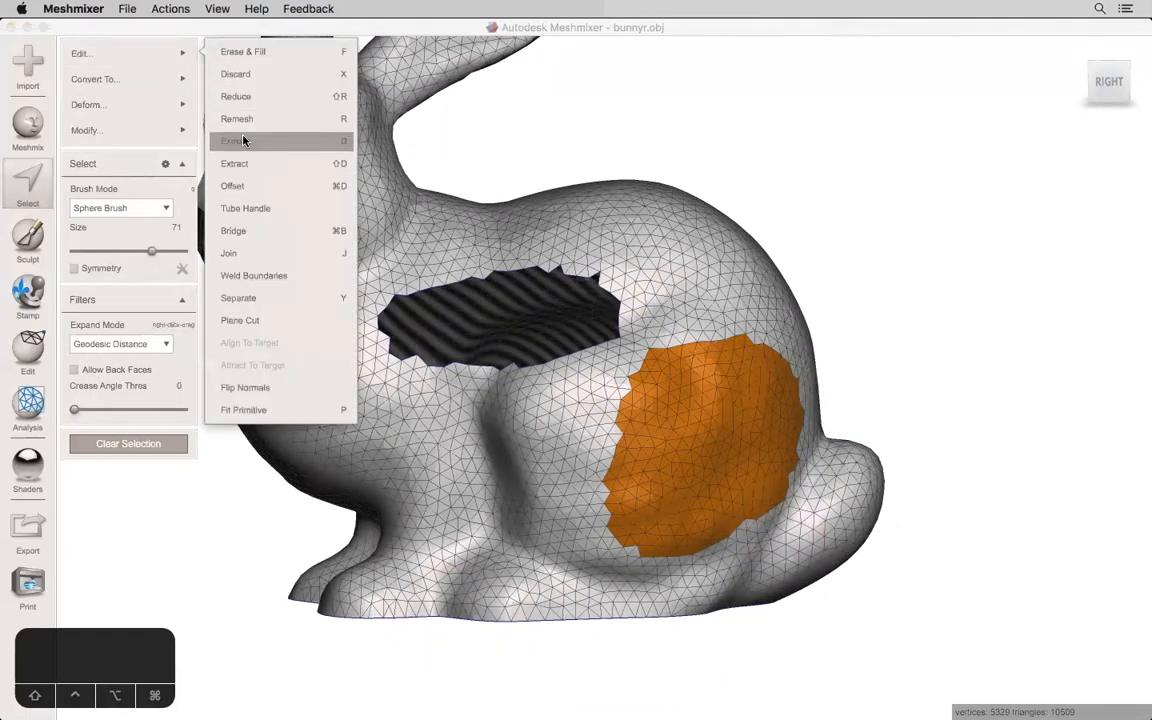
{"action": "mouse_move", "coordinate": [252, 186]}
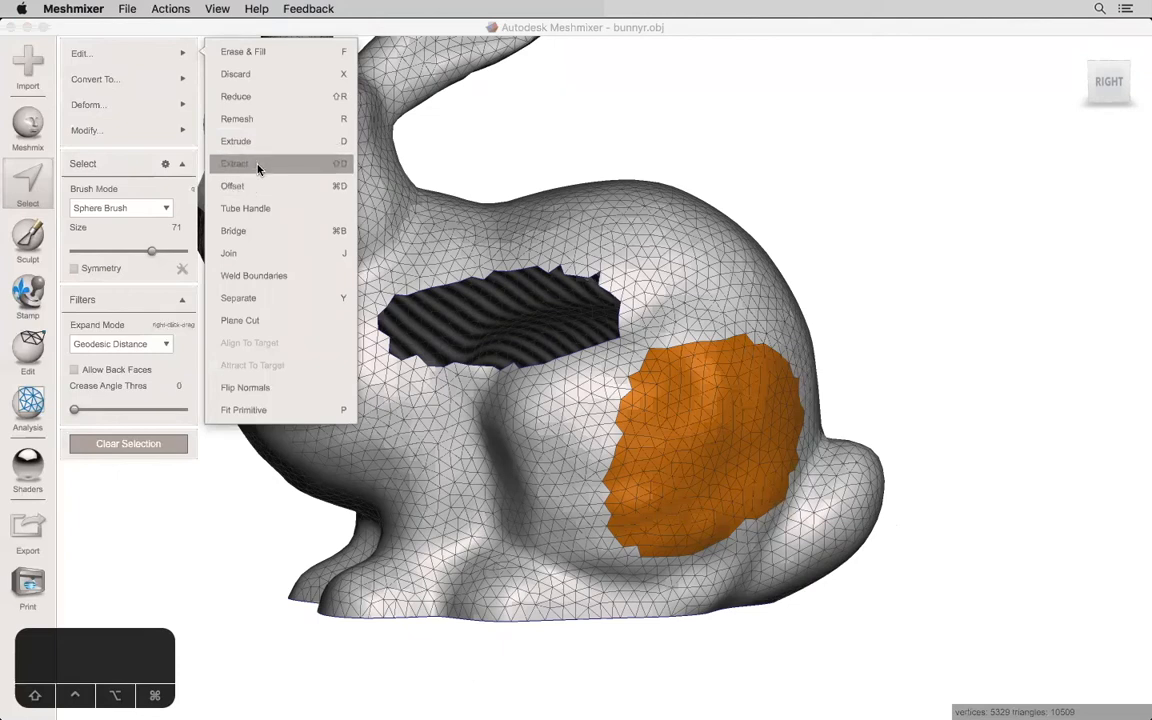
{"action": "left_click", "coordinate": [236, 164]}
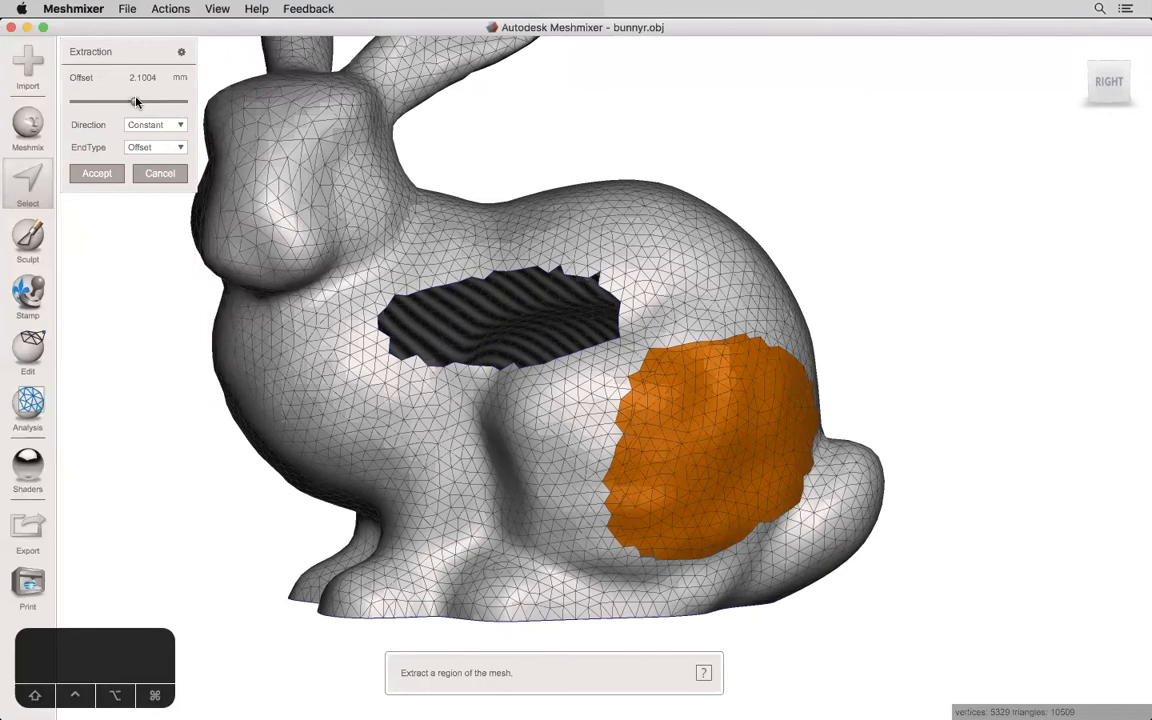
{"action": "left_click_drag", "start_coordinate": [130, 100], "coordinate": [184, 100]}
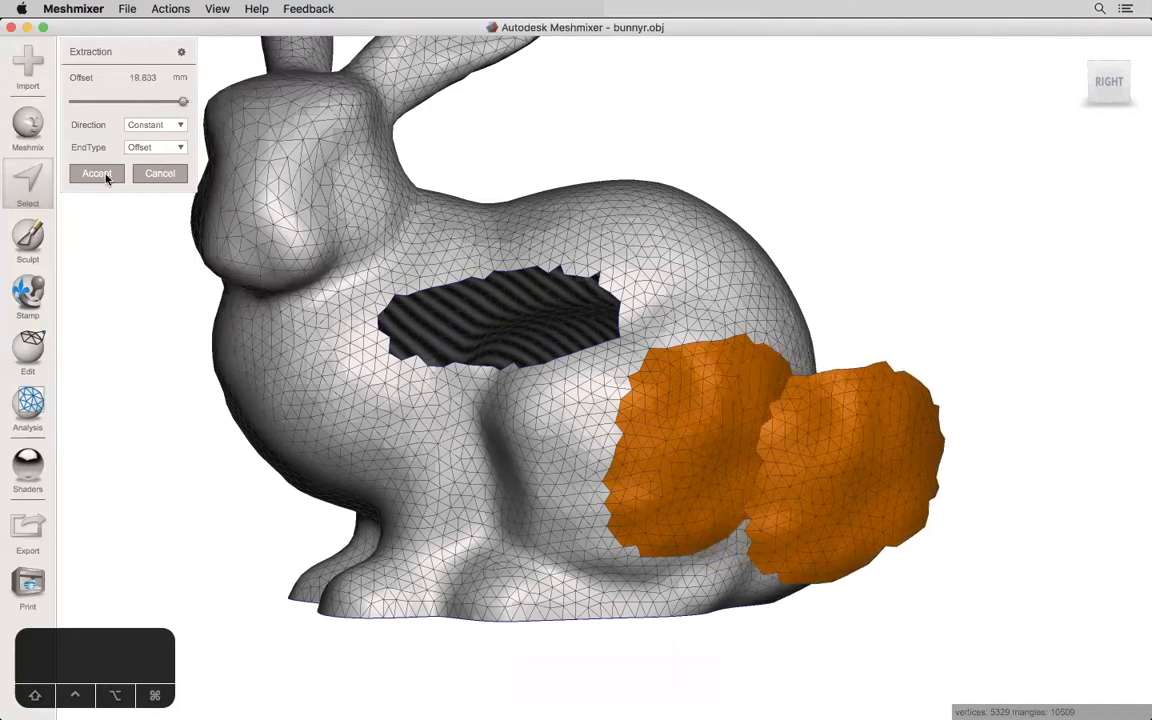
{"action": "left_click", "coordinate": [96, 172]}
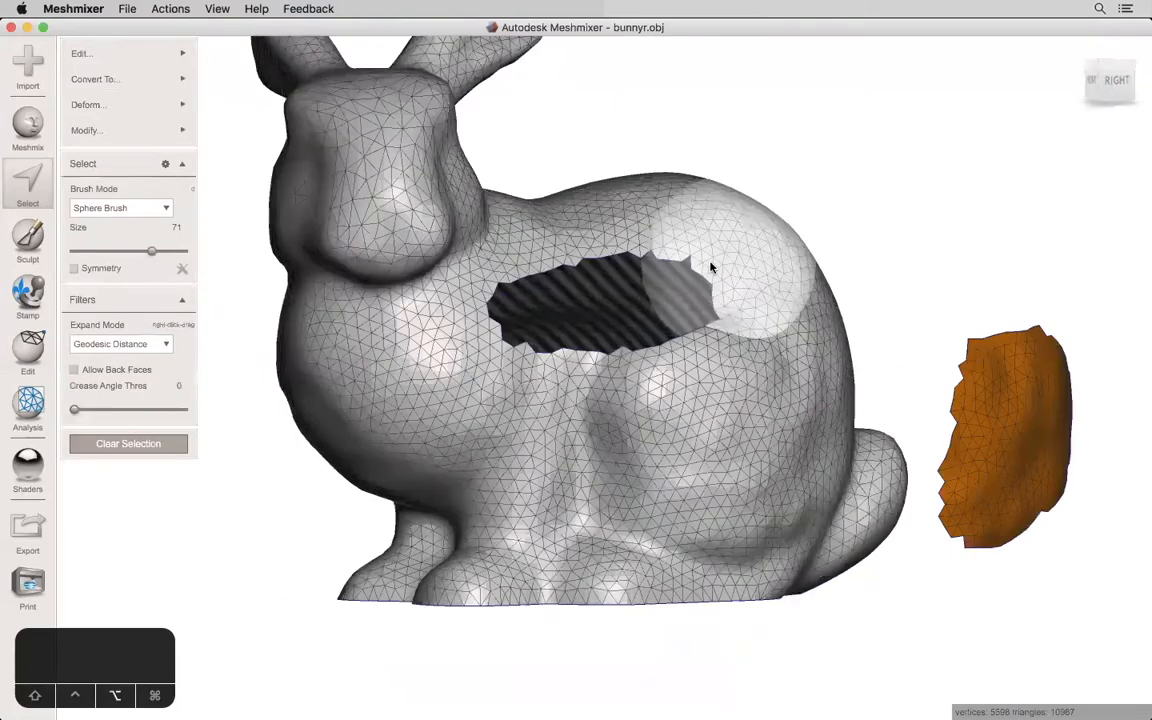
Step: Extrude the tail-area selection into a deeper straight-sided block, then deselect it
{"action": "left_click", "coordinate": [82, 52]}
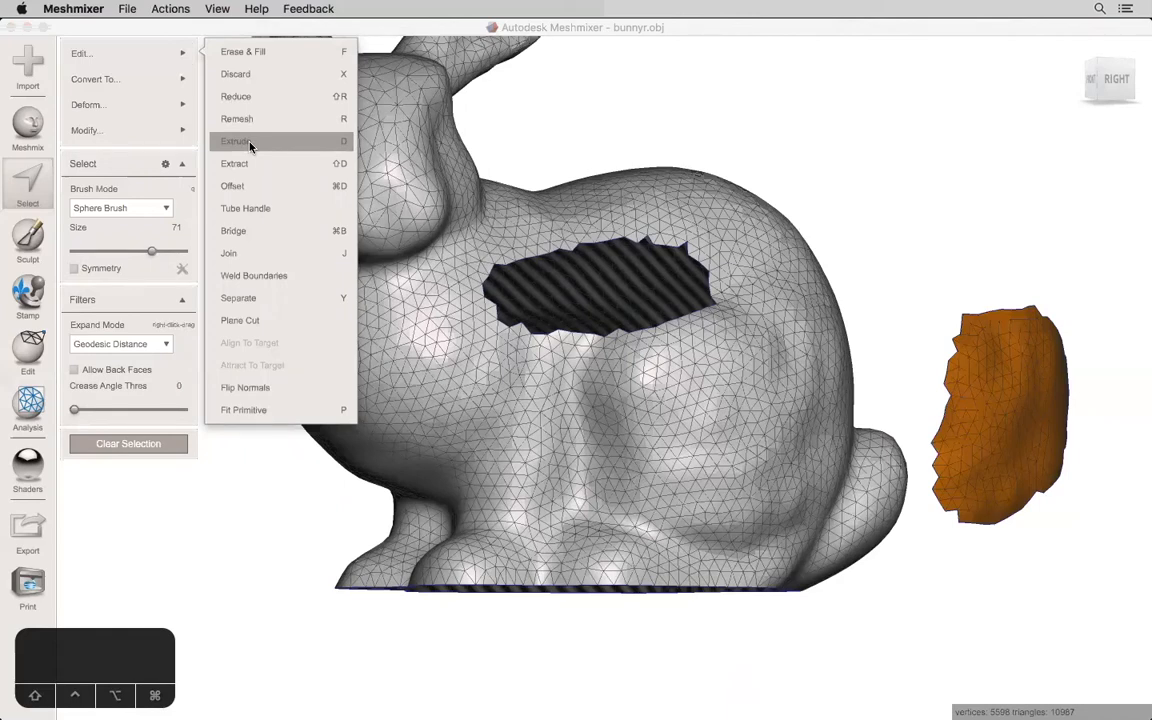
{"action": "left_click", "coordinate": [236, 140]}
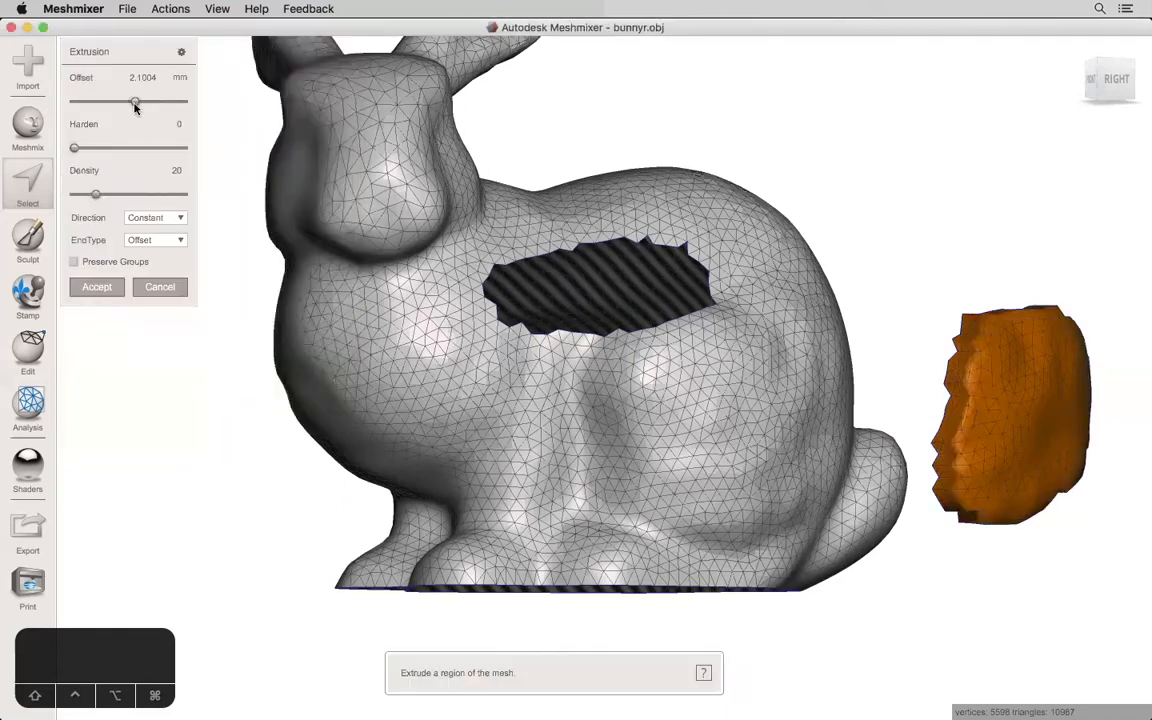
{"action": "left_click_drag", "start_coordinate": [136, 104], "coordinate": [150, 104]}
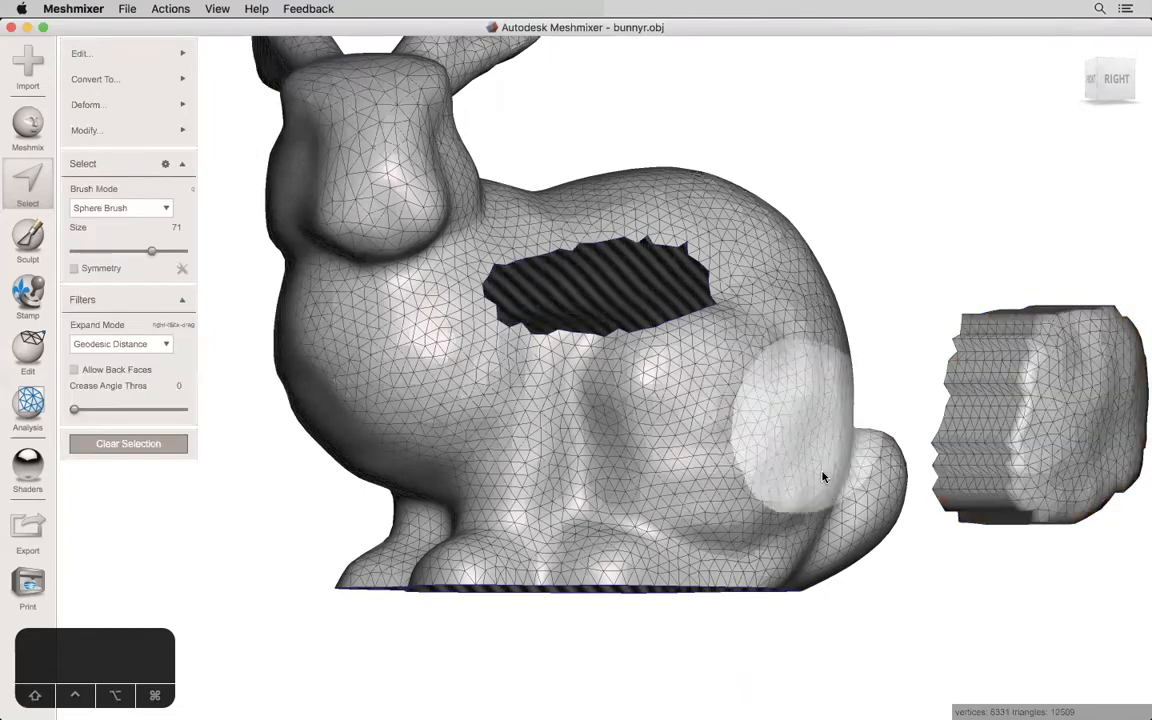
{"action": "left_click_drag", "start_coordinate": [820, 476], "coordinate": [580, 356]}
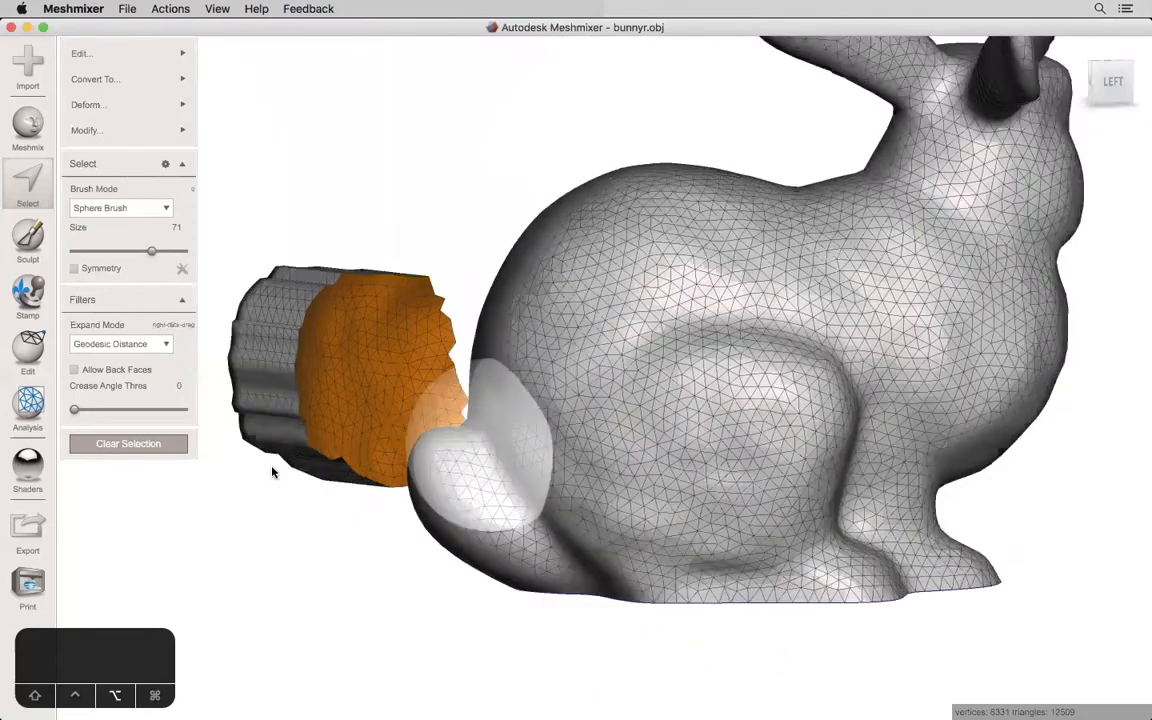
{"action": "left_click", "coordinate": [128, 444]}
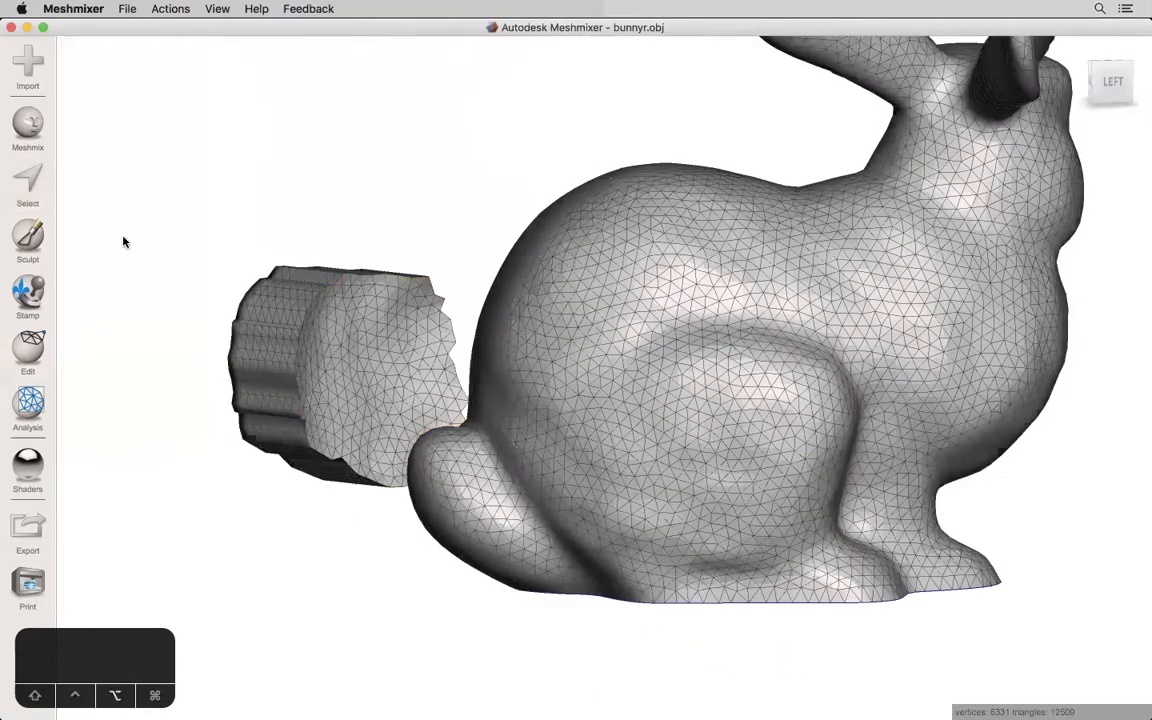
Step: Offset a second hip patch outward by 16 mm into a thick protruding solid
{"action": "left_click", "coordinate": [28, 184]}
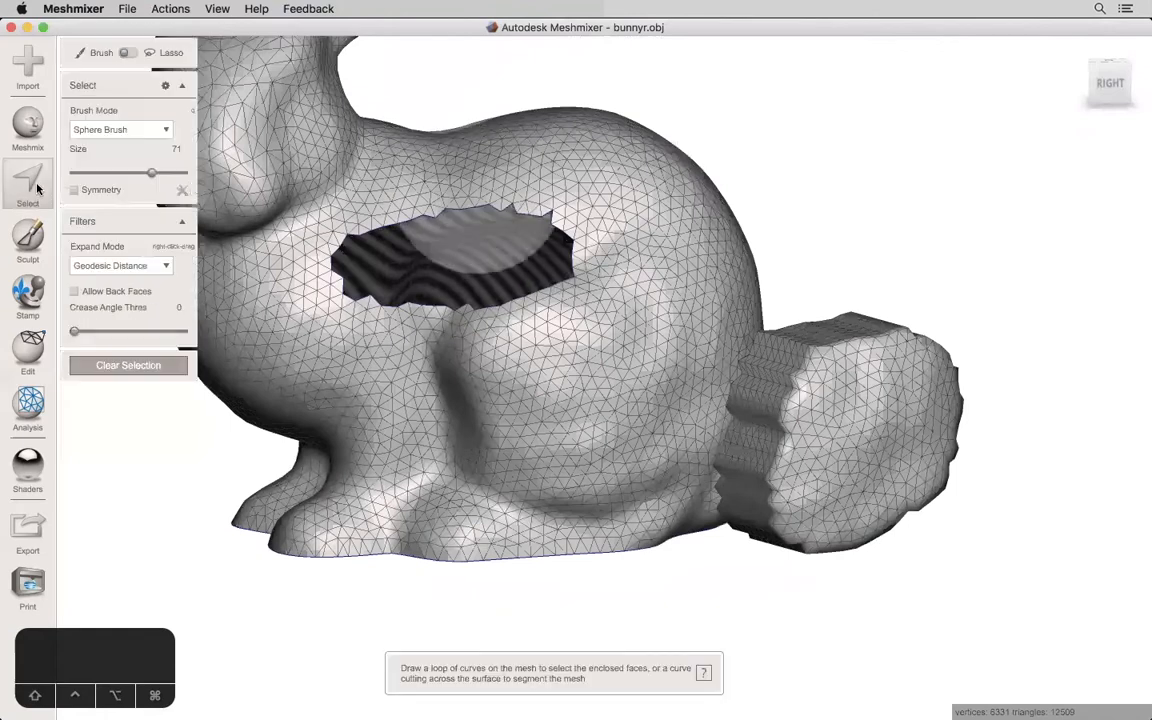
{"action": "left_click", "coordinate": [570, 420]}
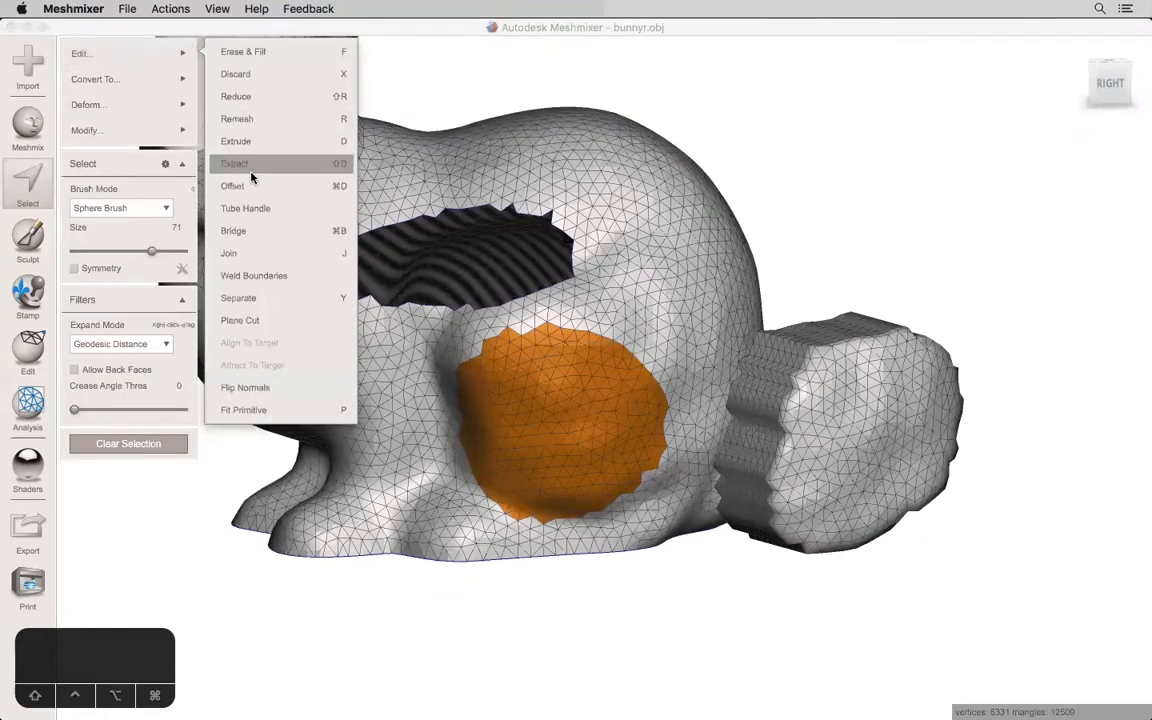
{"action": "left_click", "coordinate": [232, 186]}
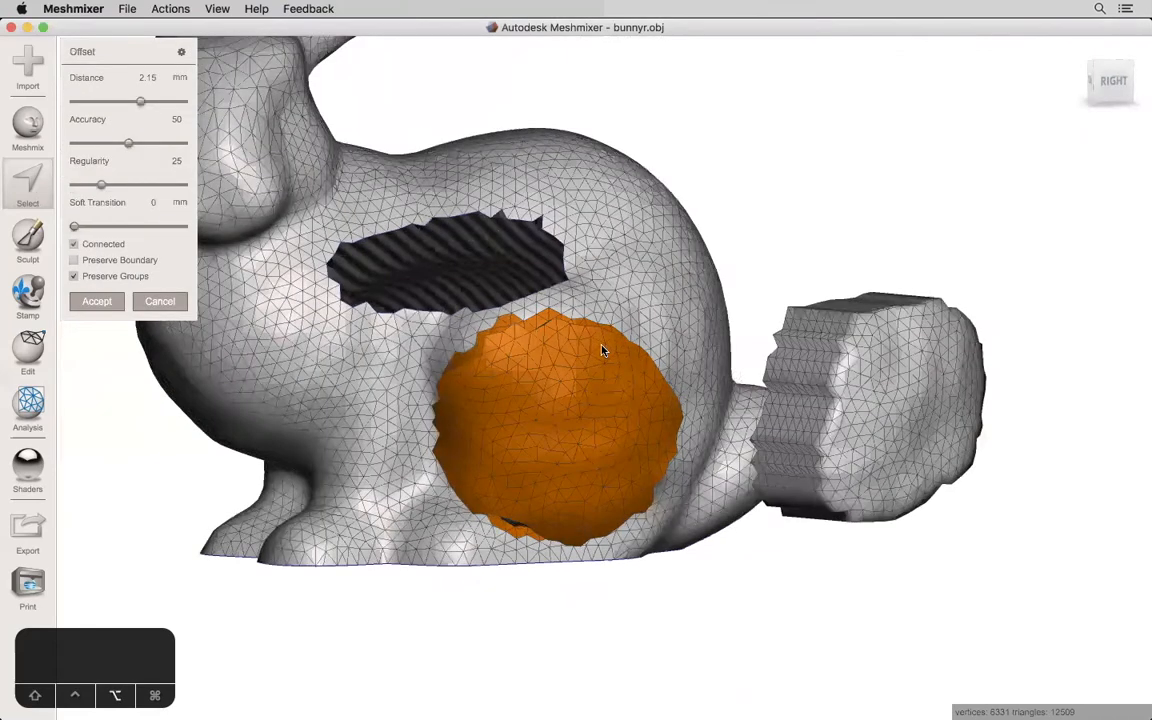
{"action": "left_click_drag", "start_coordinate": [140, 102], "coordinate": [158, 102]}
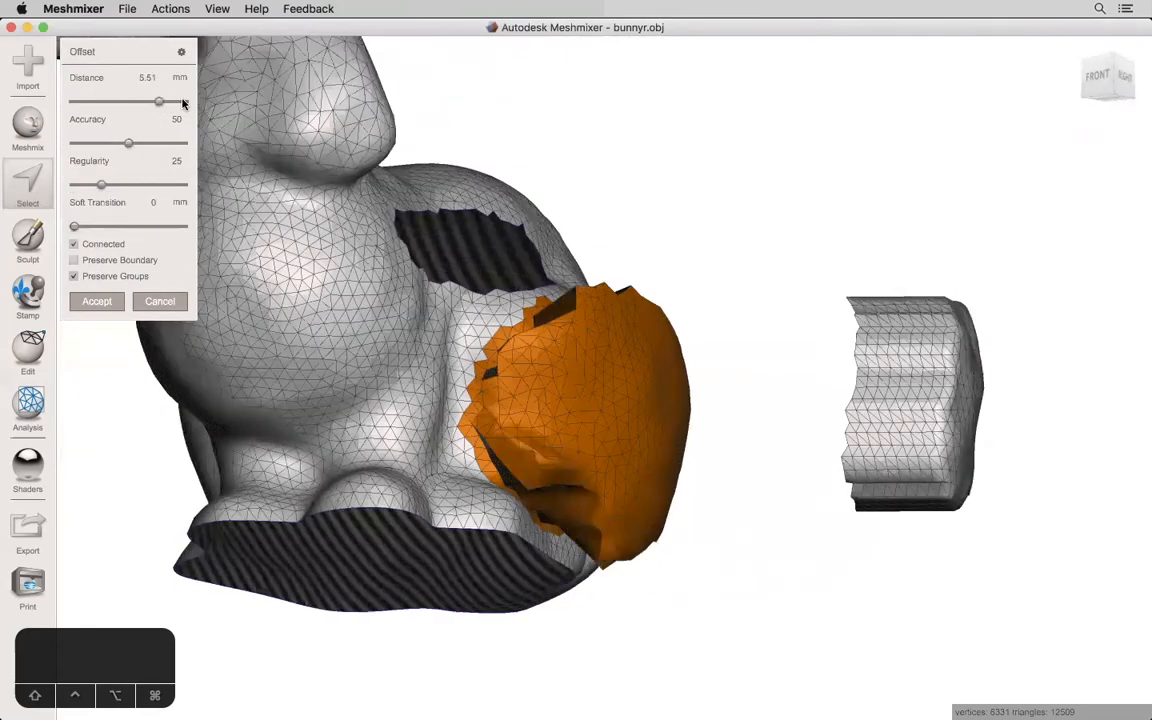
{"action": "left_click_drag", "start_coordinate": [158, 102], "coordinate": [184, 102]}
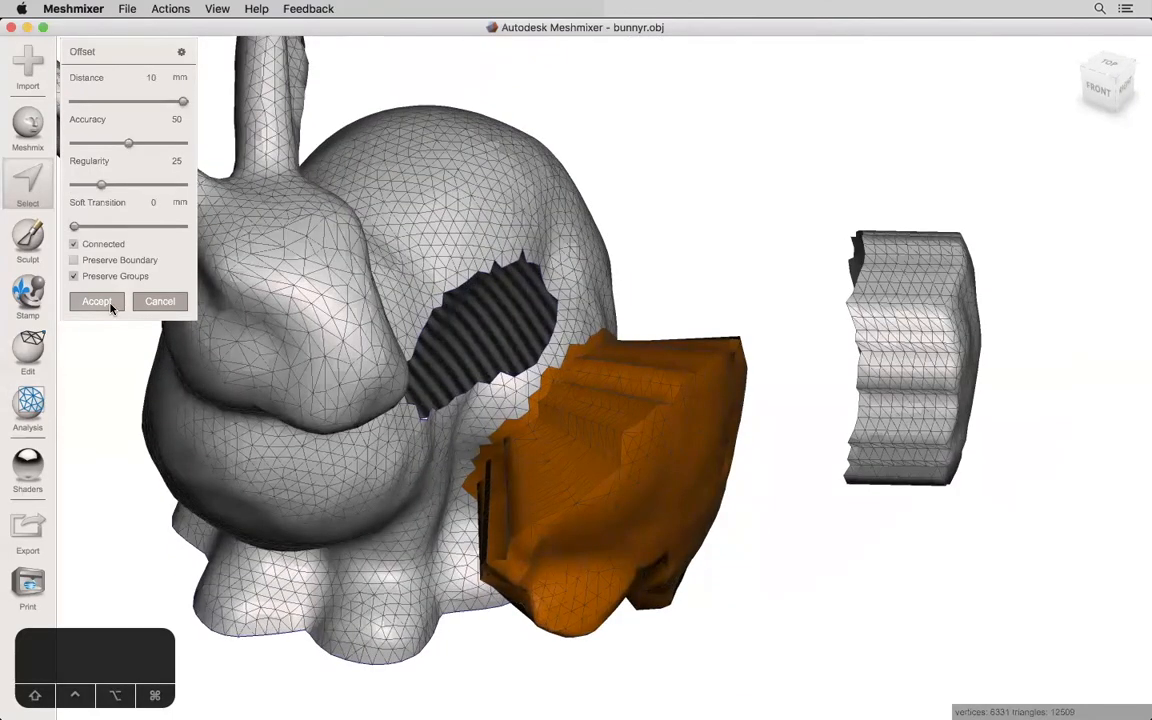
{"action": "left_click", "coordinate": [96, 300]}
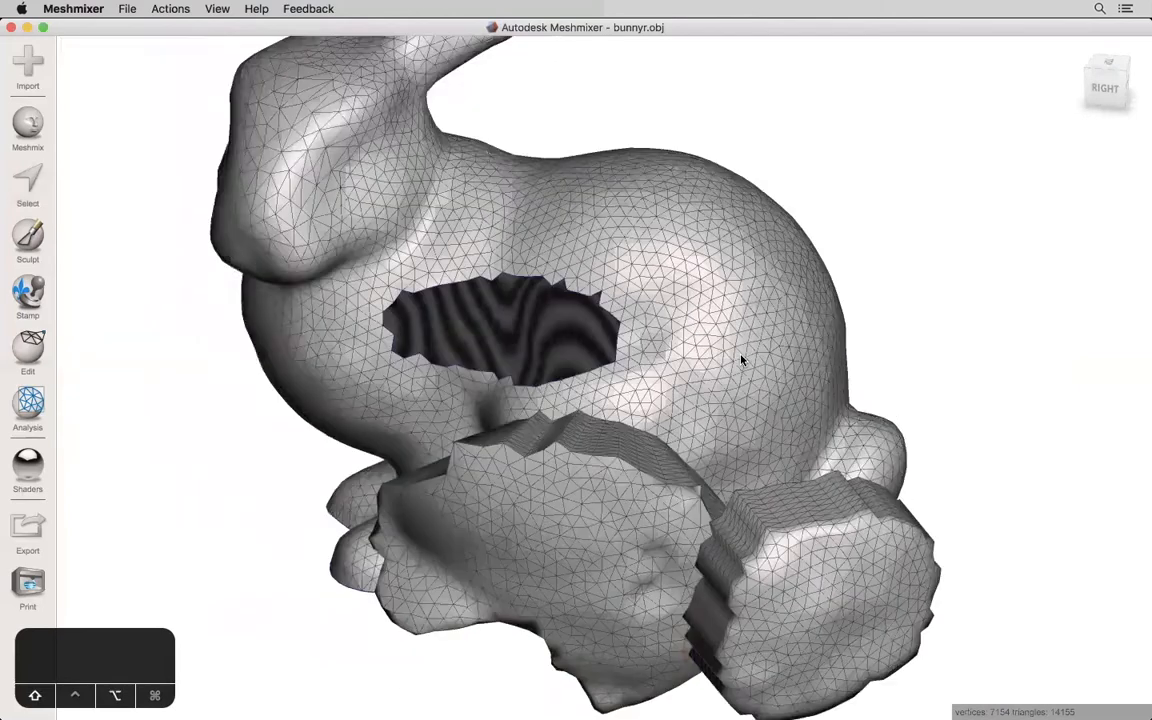
{"action": "left_click", "coordinate": [28, 184]}
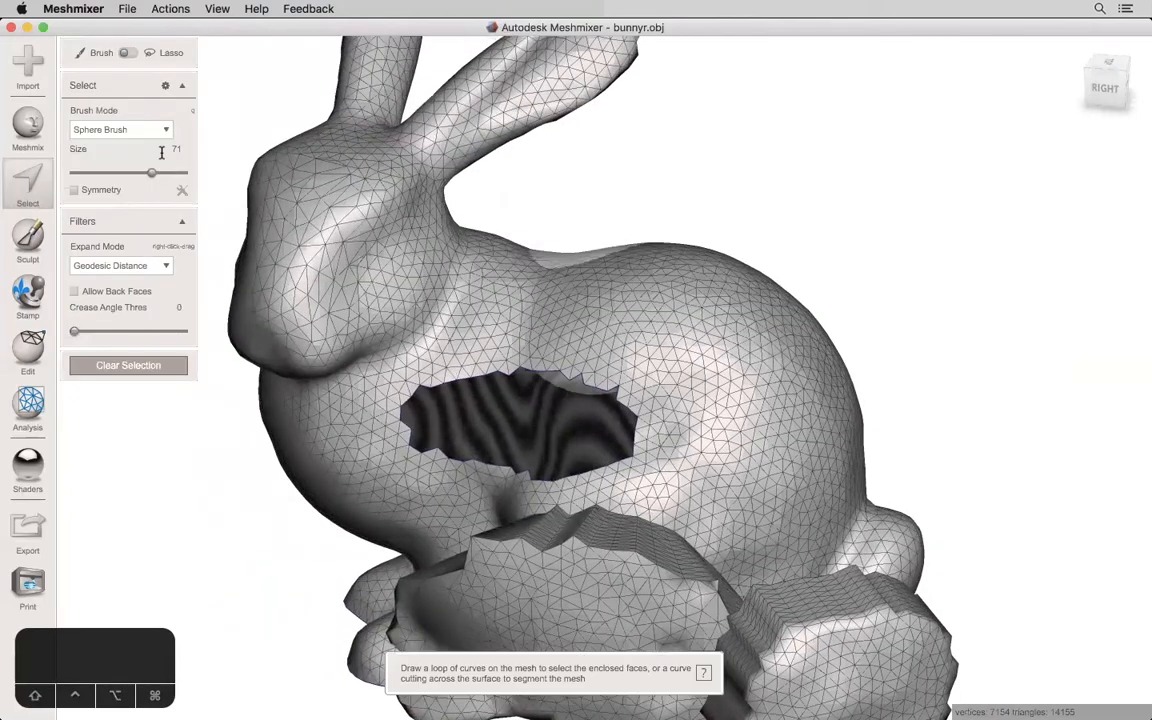
Step: Bridge across the body hole's rim faces with a size-0 brush selection, then deselect
{"action": "left_click_drag", "start_coordinate": [152, 172], "coordinate": [72, 172]}
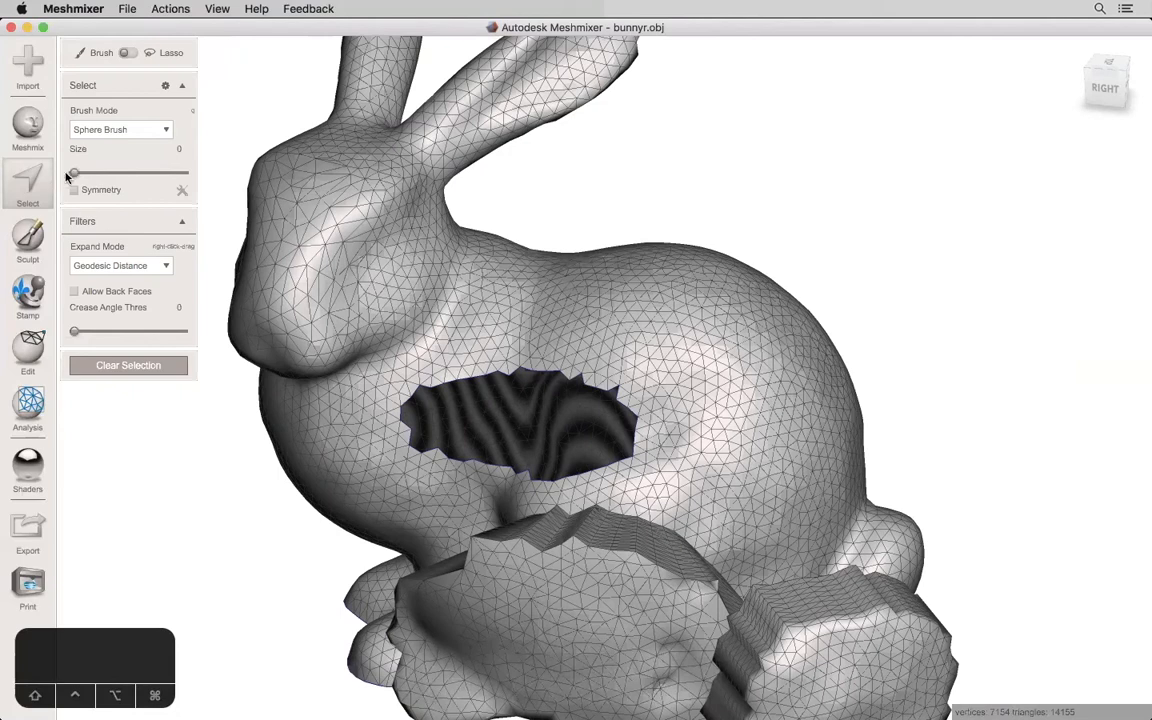
{"action": "mouse_move", "coordinate": [470, 342]}
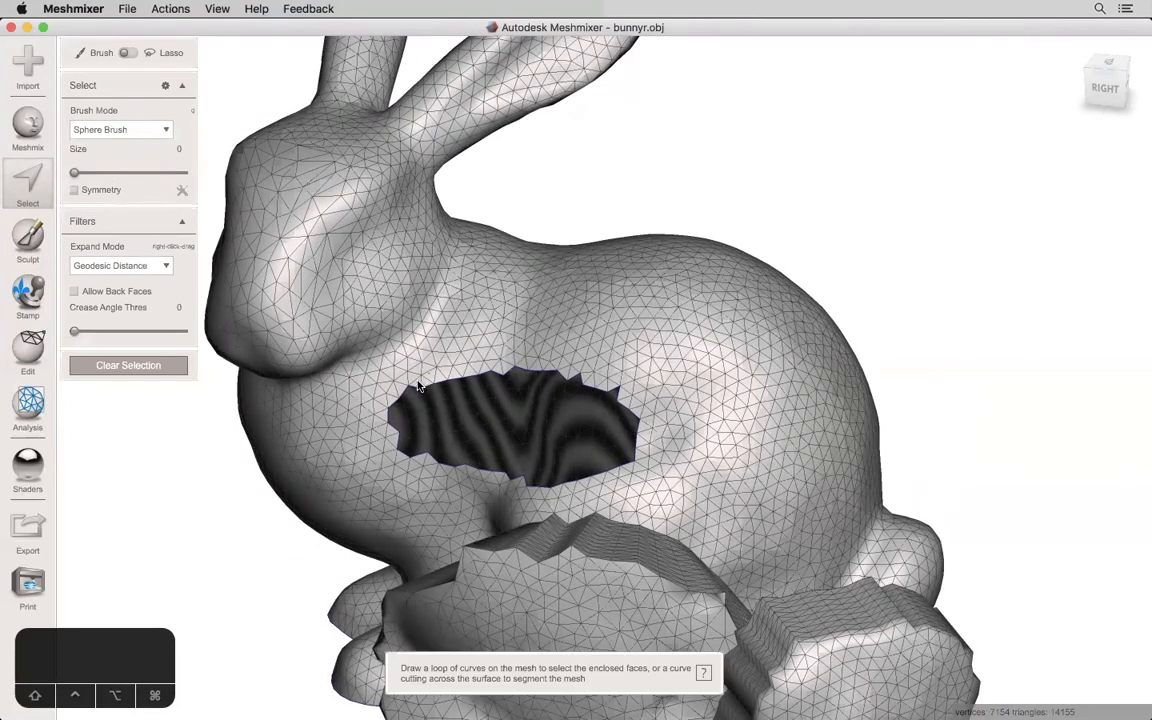
{"action": "left_click_drag", "start_coordinate": [420, 380], "coordinate": [536, 362]}
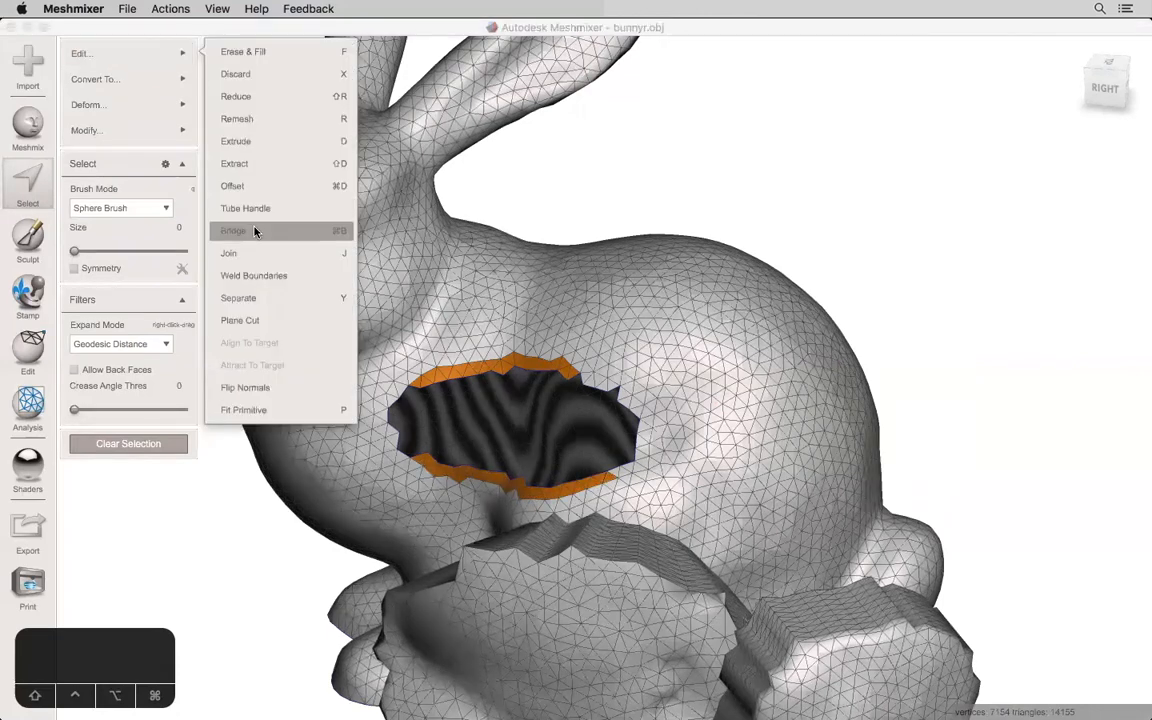
{"action": "left_click", "coordinate": [232, 230]}
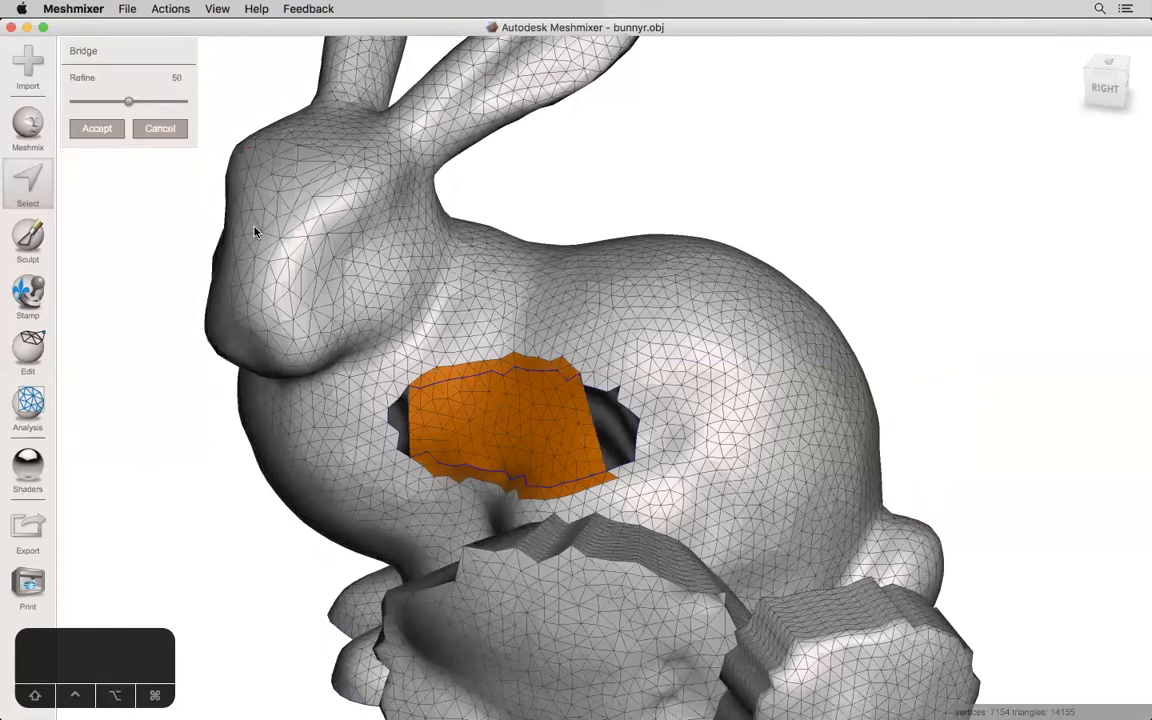
{"action": "mouse_move", "coordinate": [488, 448]}
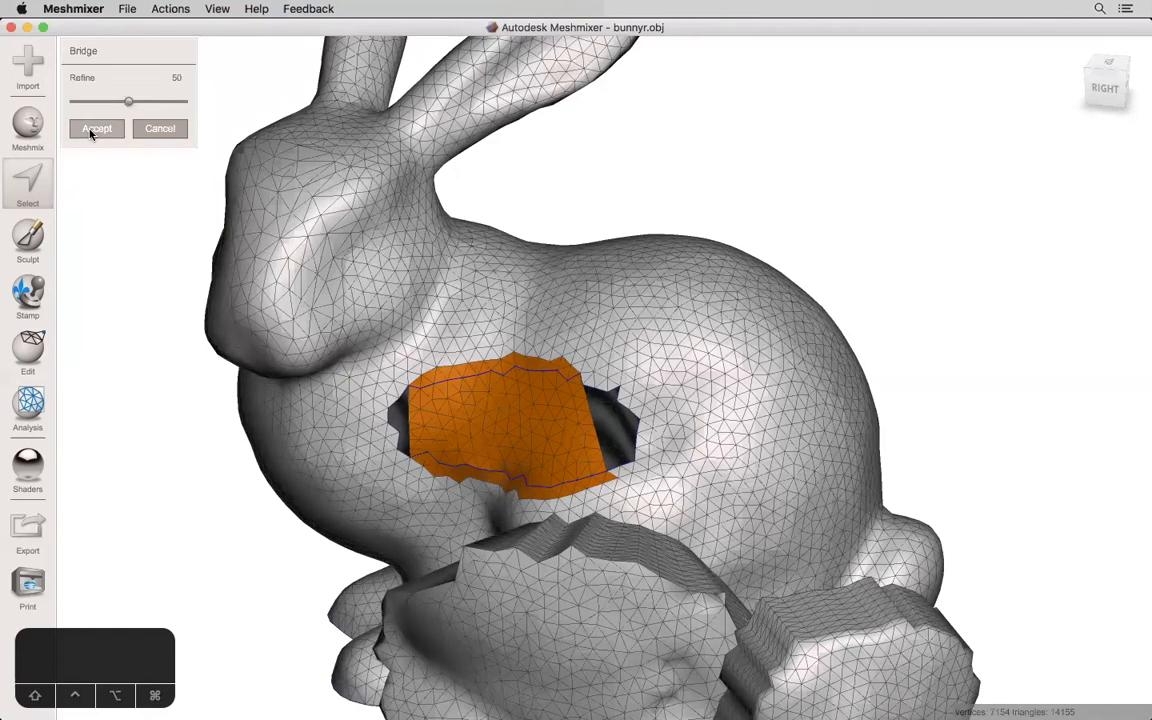
{"action": "left_click", "coordinate": [96, 128]}
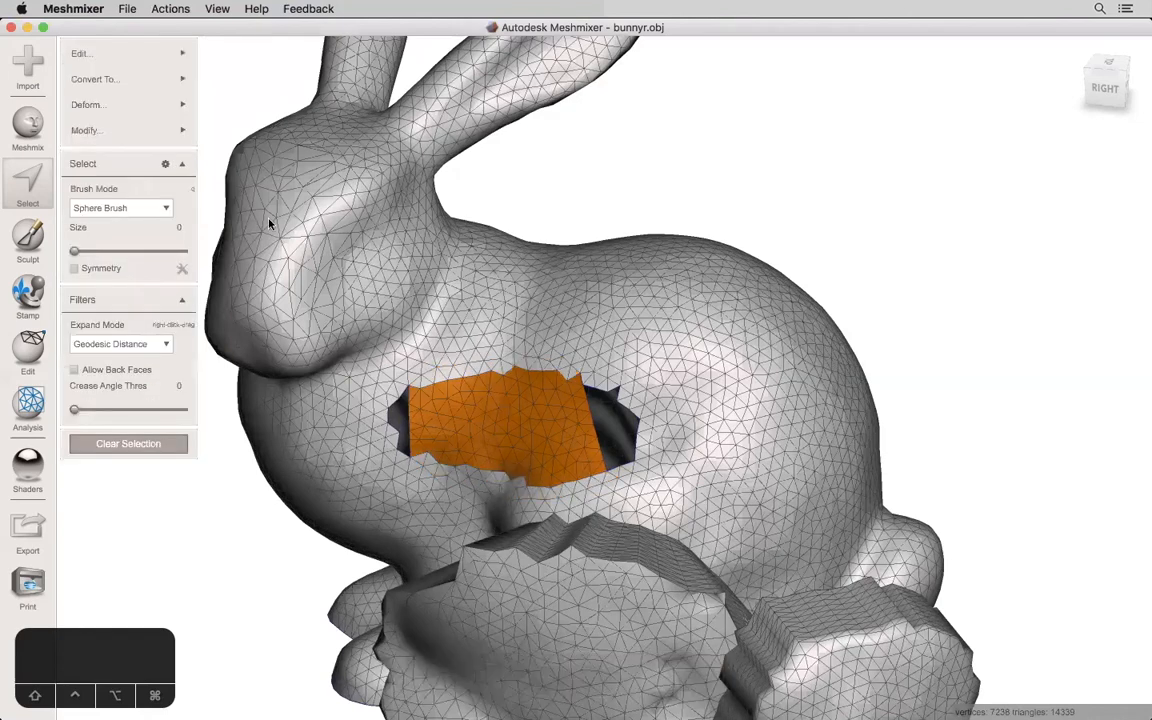
{"action": "right_click", "coordinate": [584, 460]}
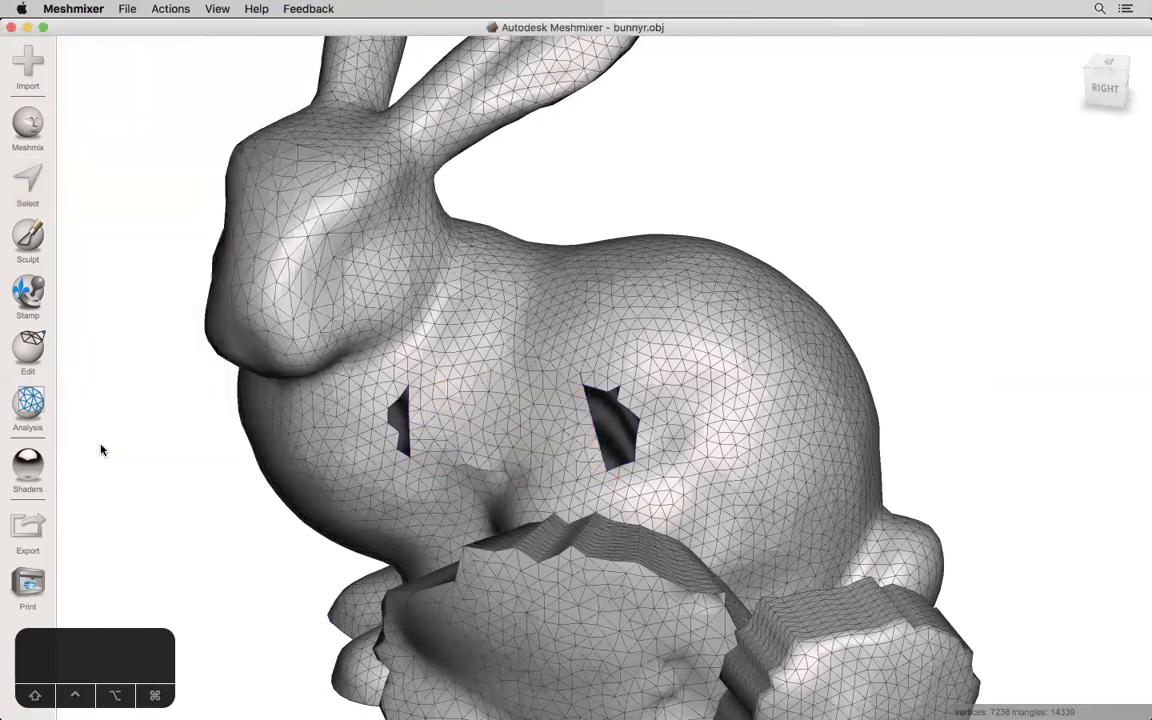
Step: Erase & Fill the two remaining side gaps so the body closes, then deselect
{"action": "left_click", "coordinate": [28, 184]}
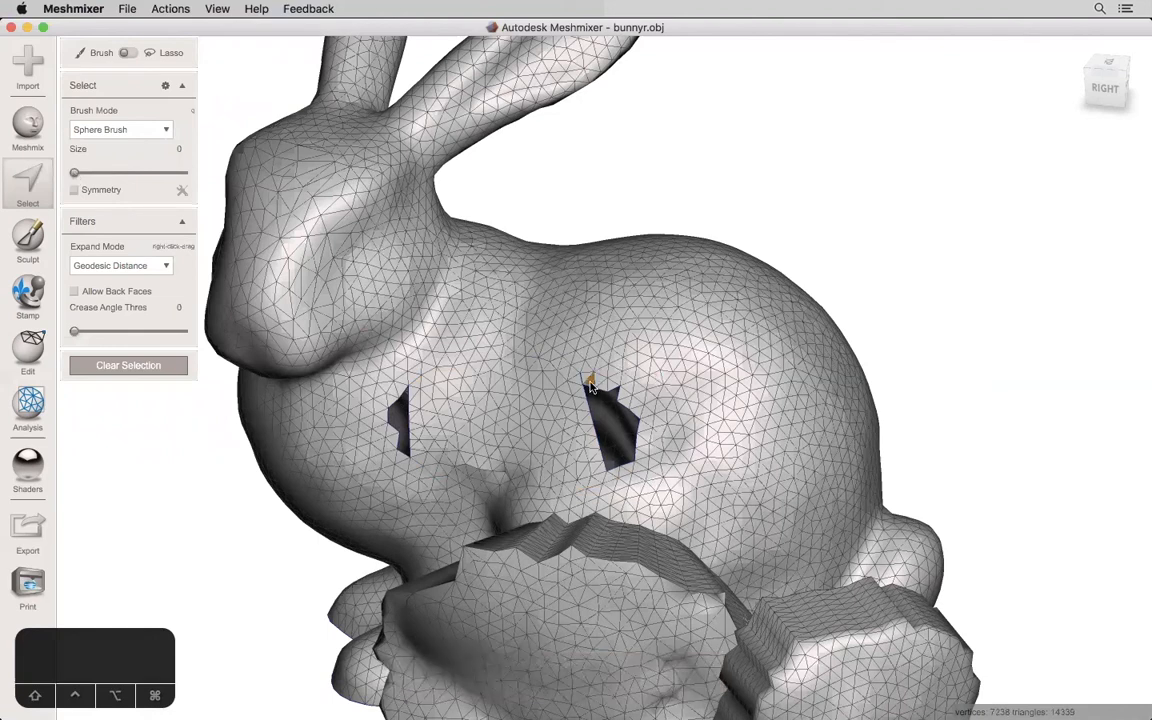
{"action": "left_click", "coordinate": [590, 384]}
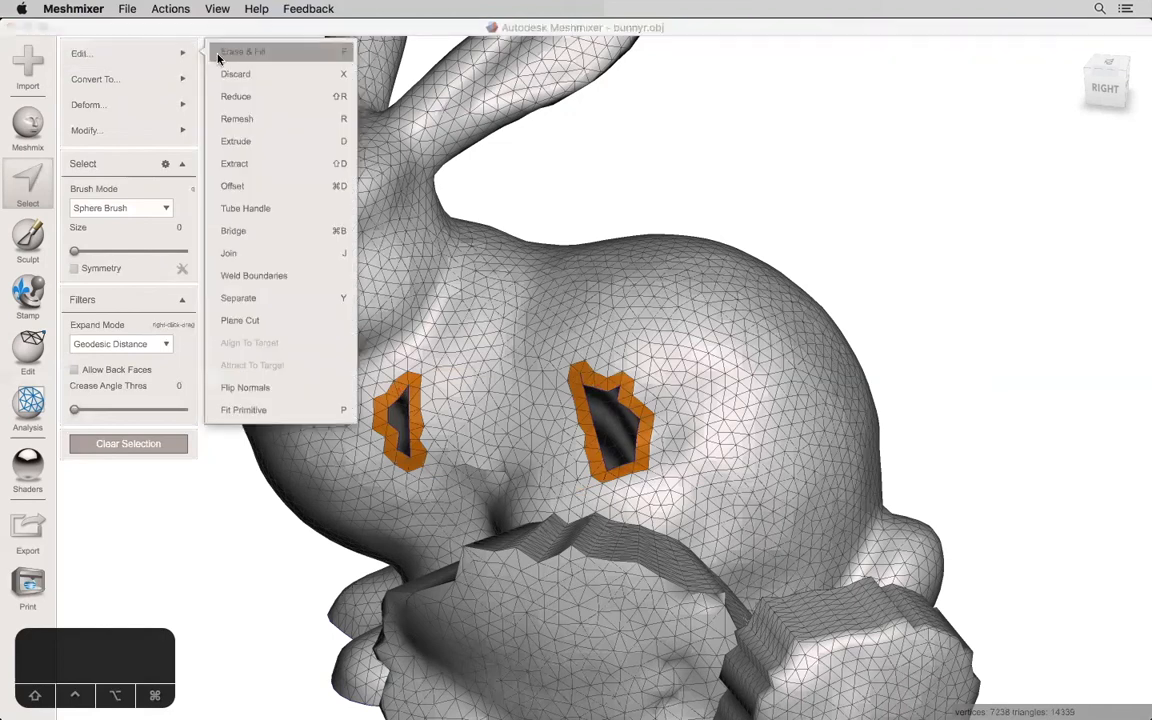
{"action": "left_click", "coordinate": [244, 52]}
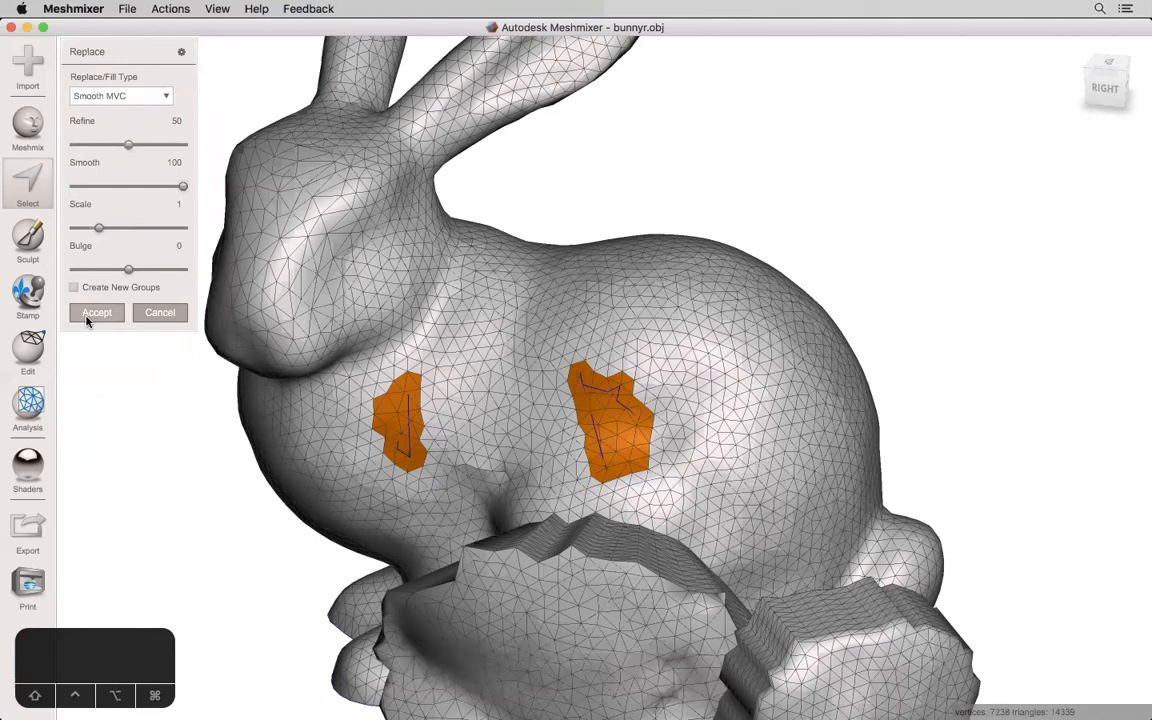
{"action": "left_click", "coordinate": [96, 312]}
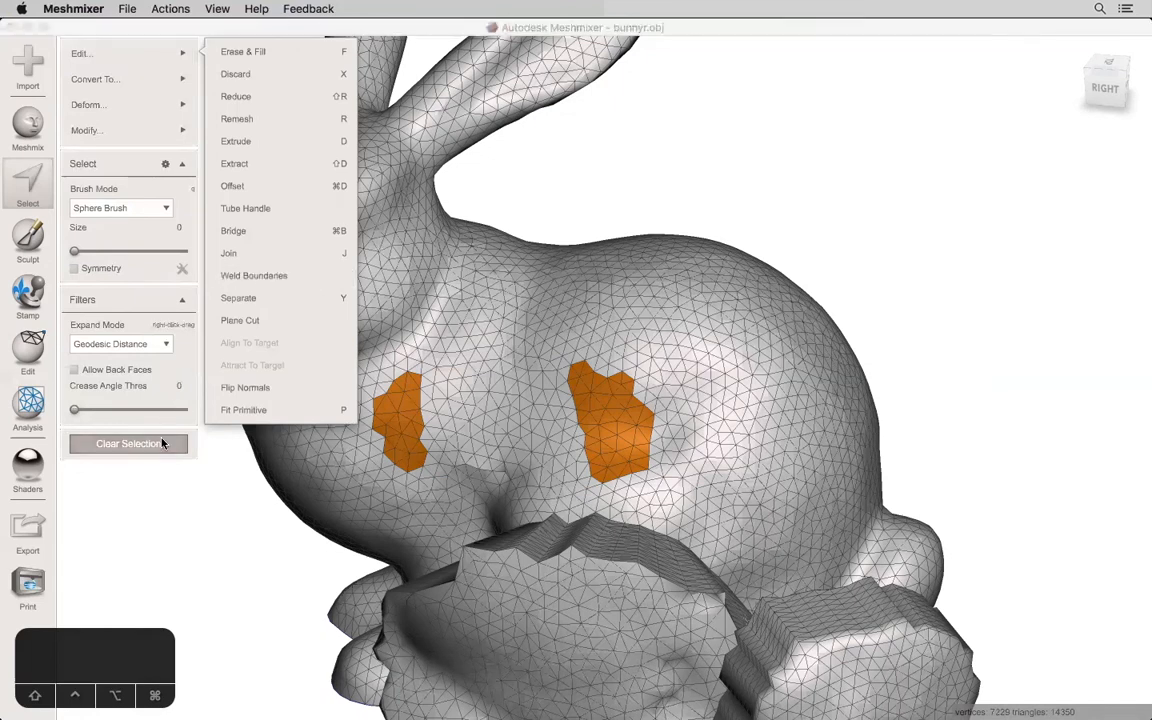
{"action": "left_click", "coordinate": [128, 444]}
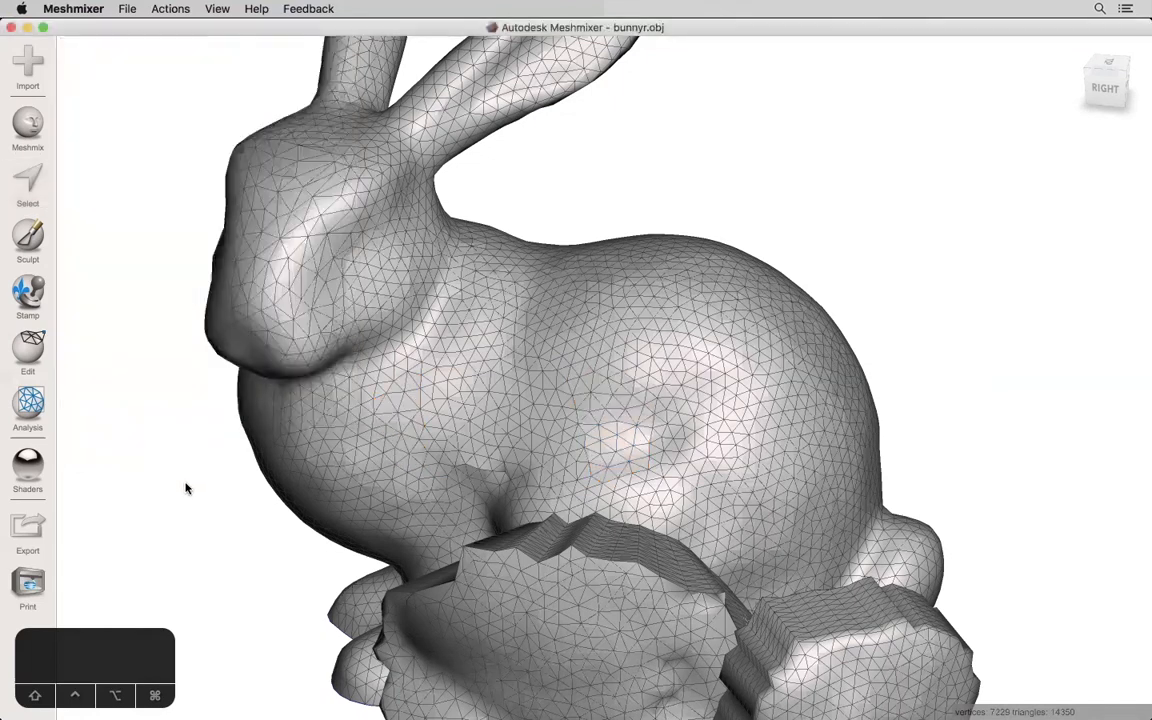